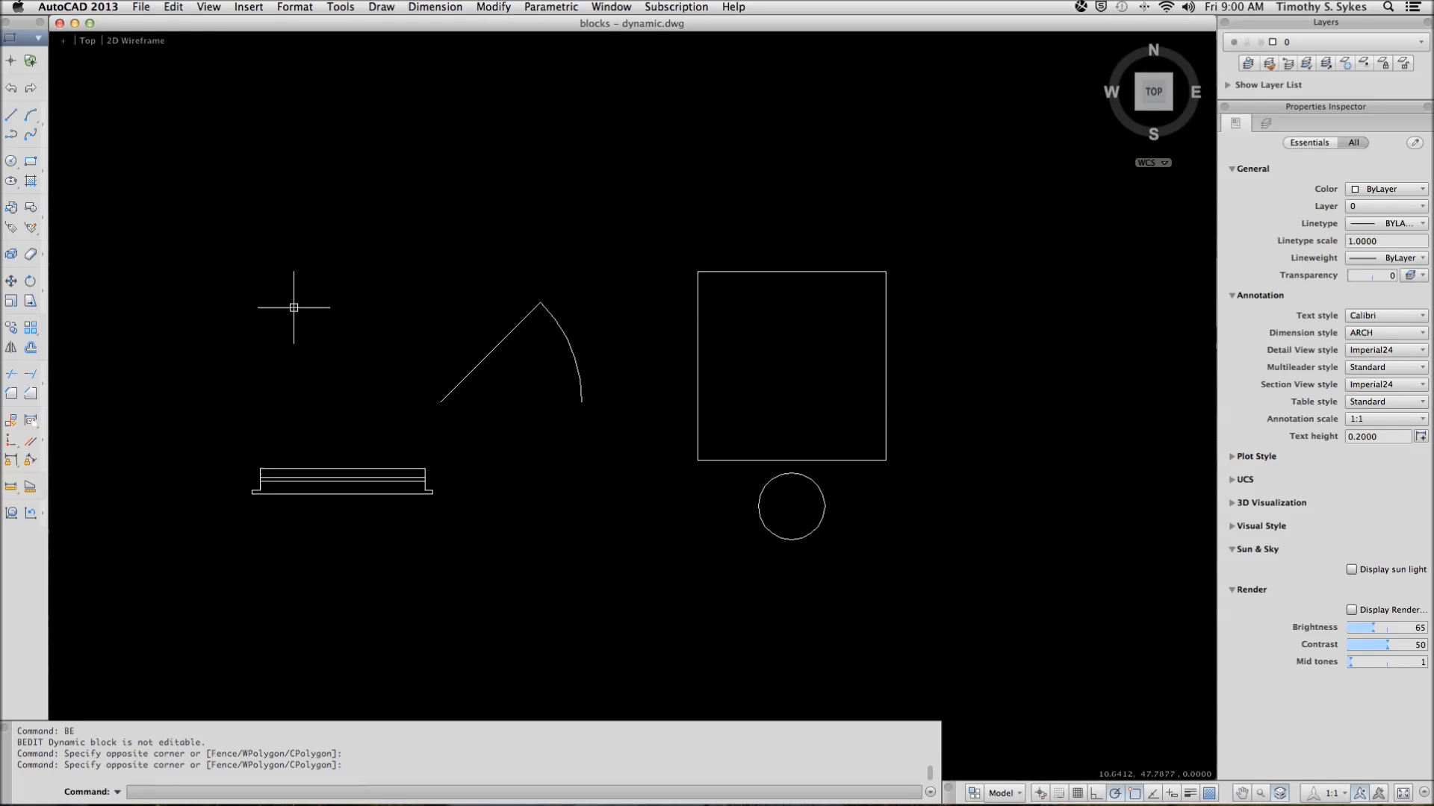
mouse_move(313, 313)
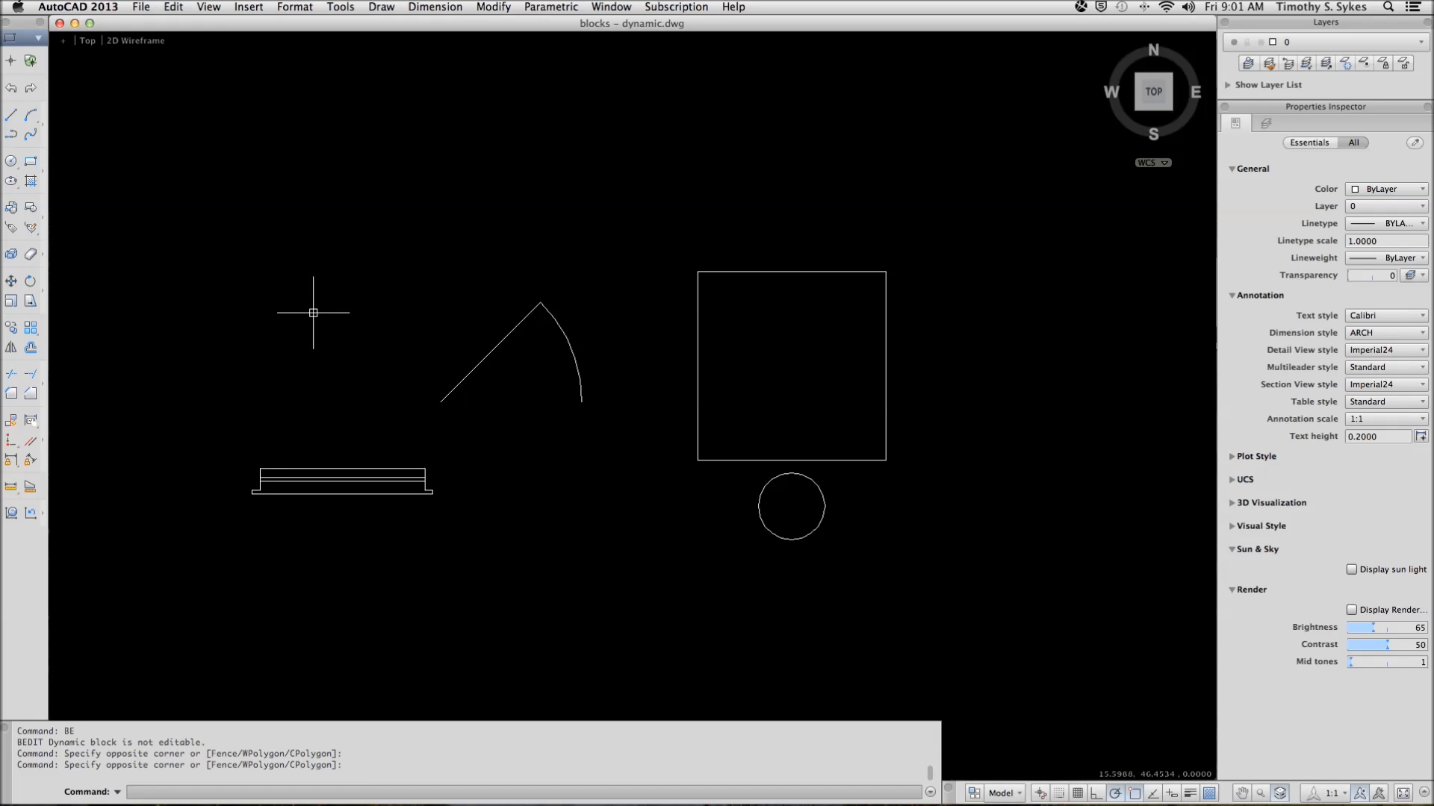
mouse_move(289, 315)
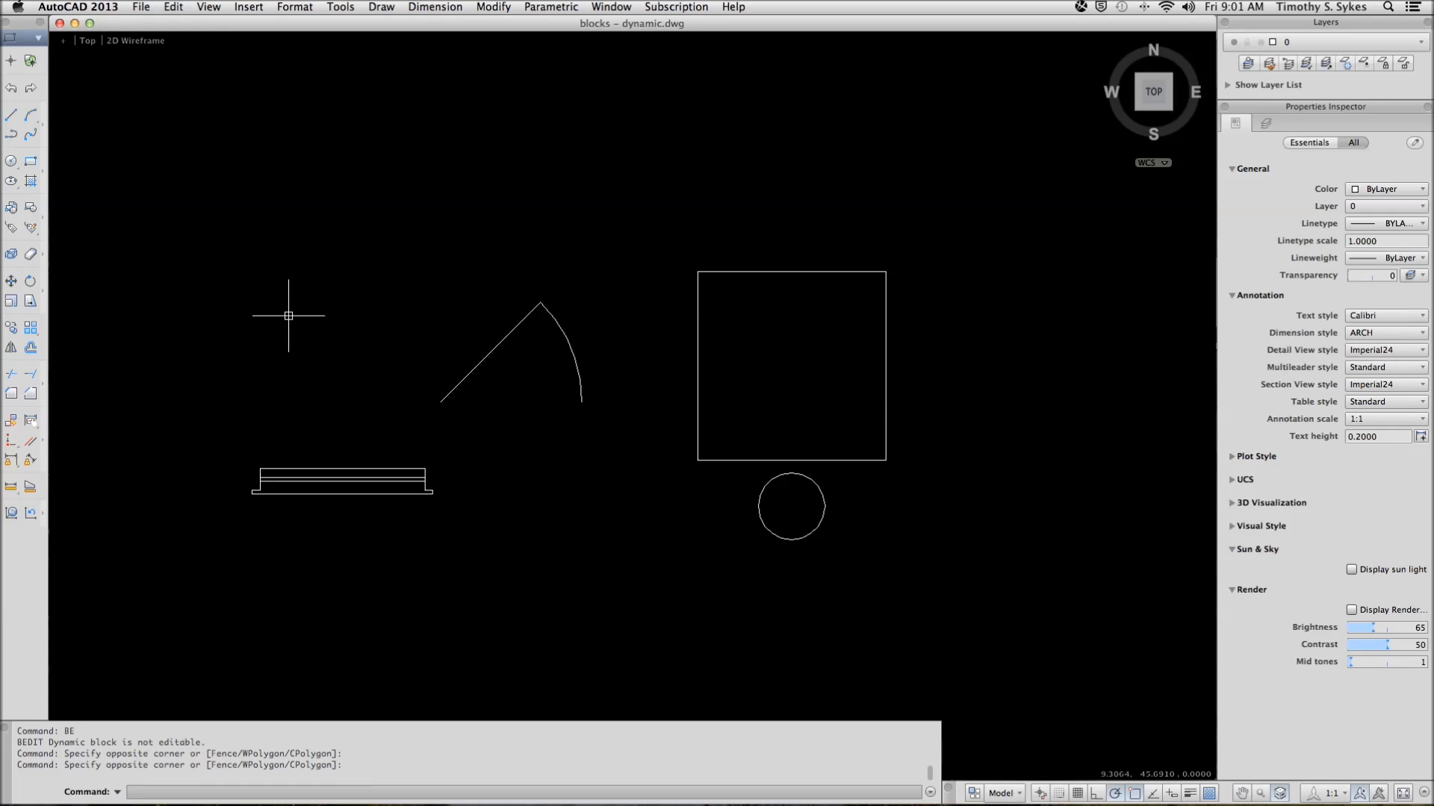
mouse_move(323, 301)
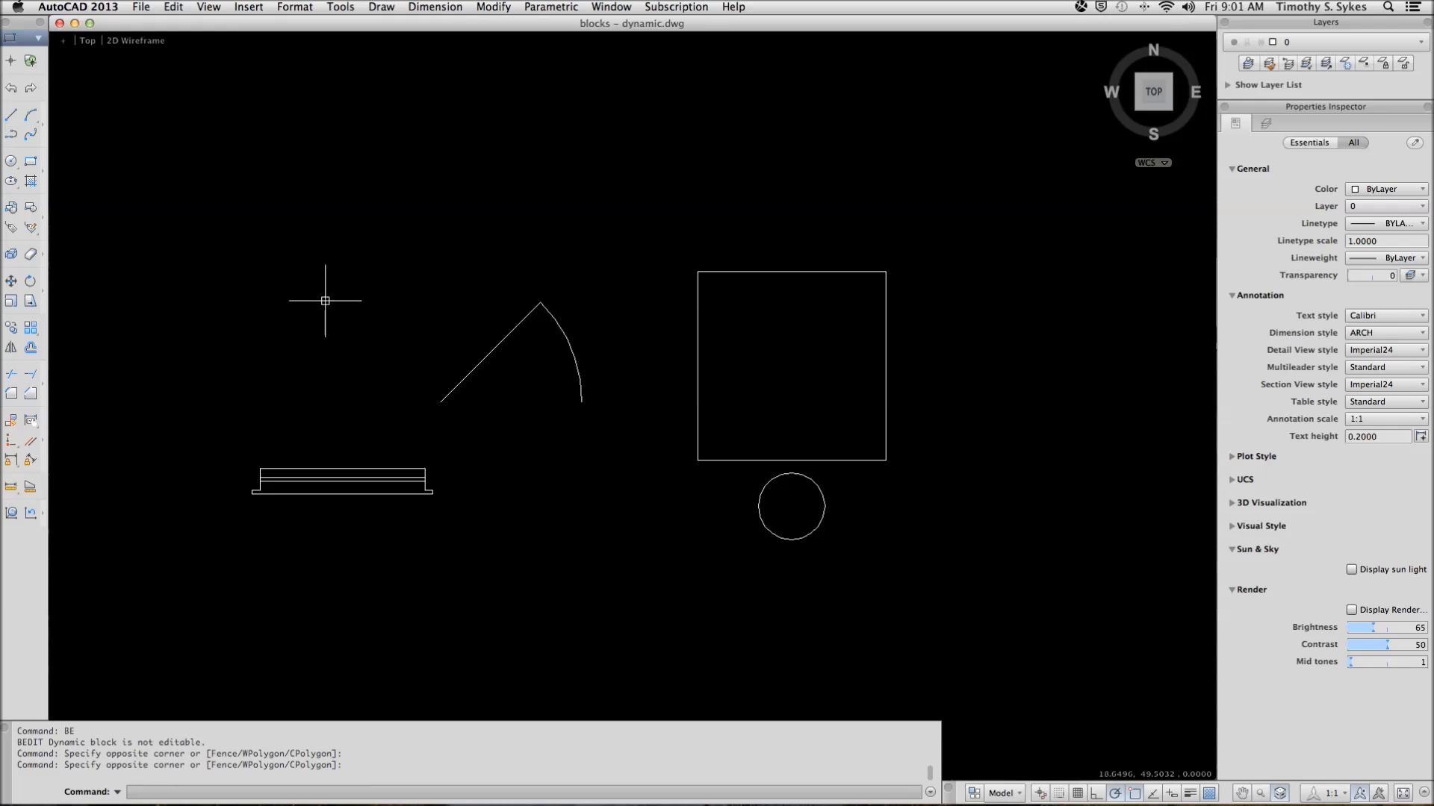
mouse_move(253, 308)
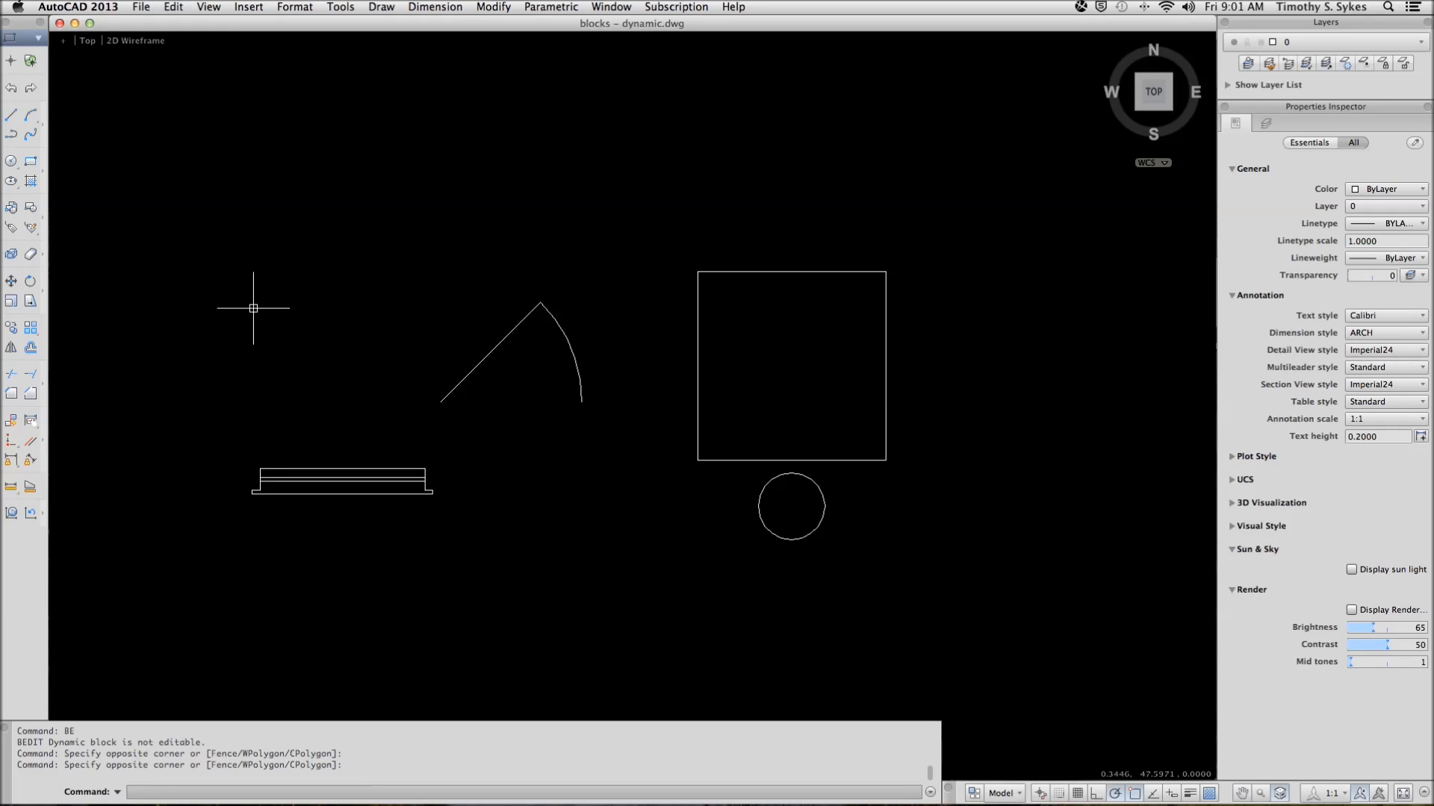
mouse_move(282, 365)
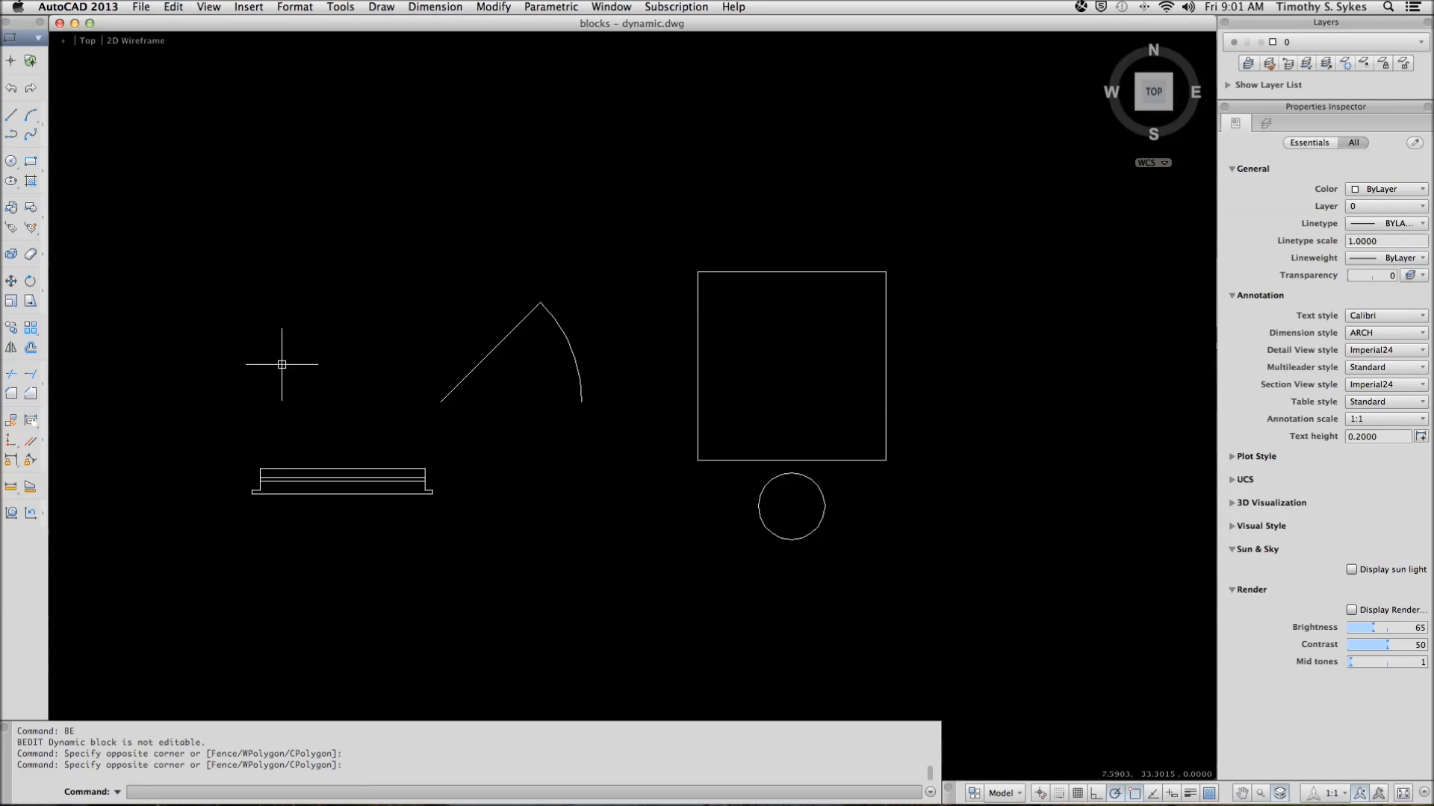
mouse_move(335, 481)
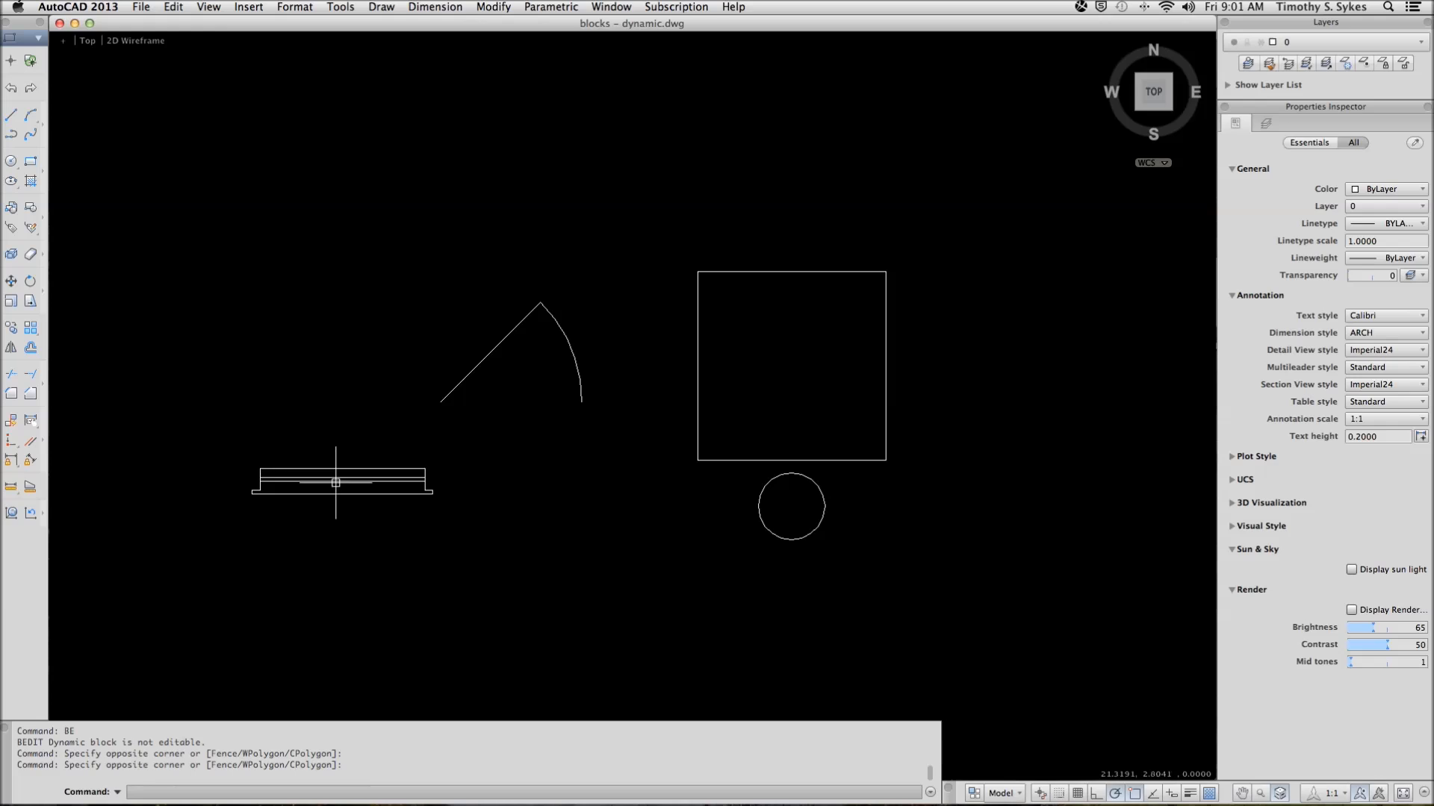
- Stretch the window block from 42 to 30 inches and deselect it
left_click(342, 481)
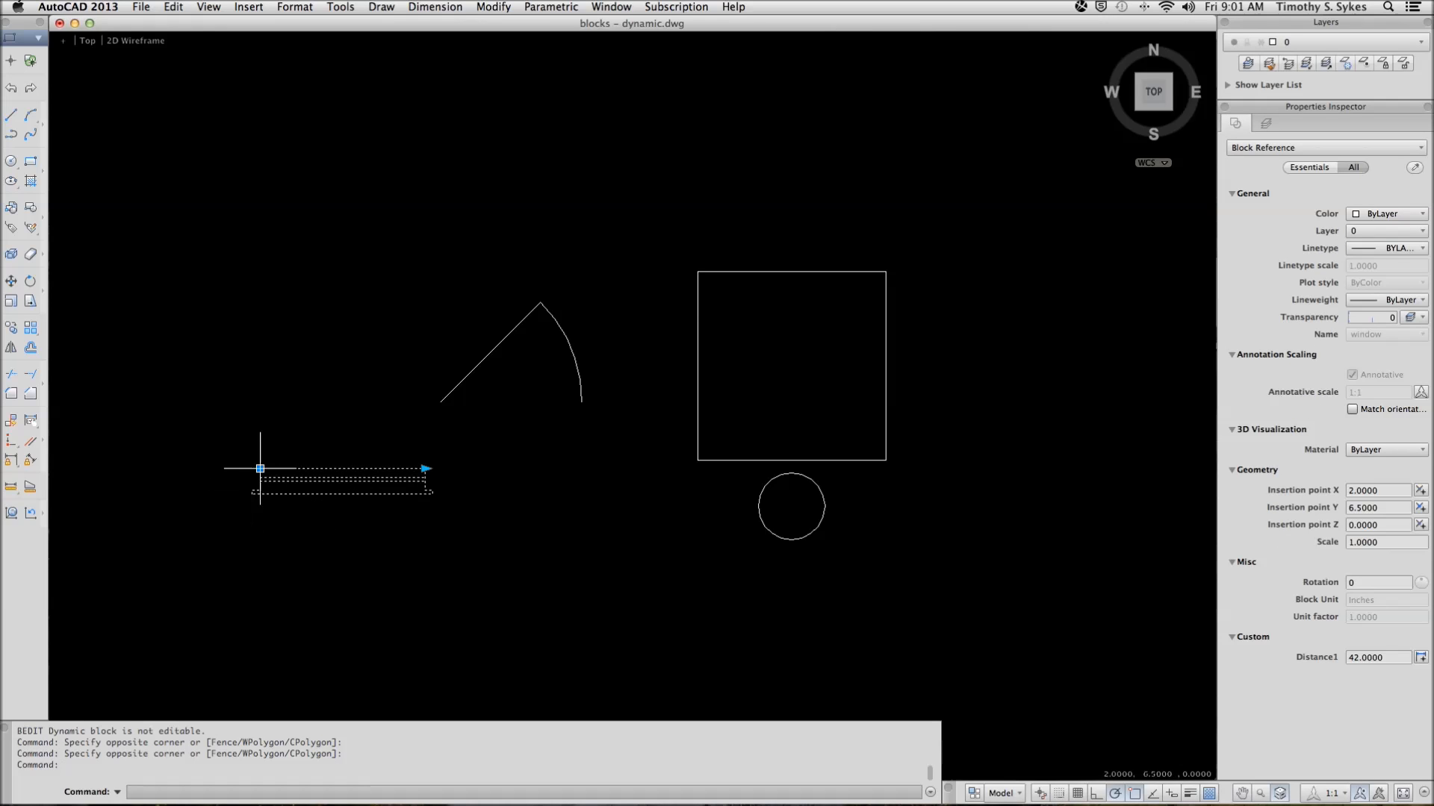
mouse_move(419, 469)
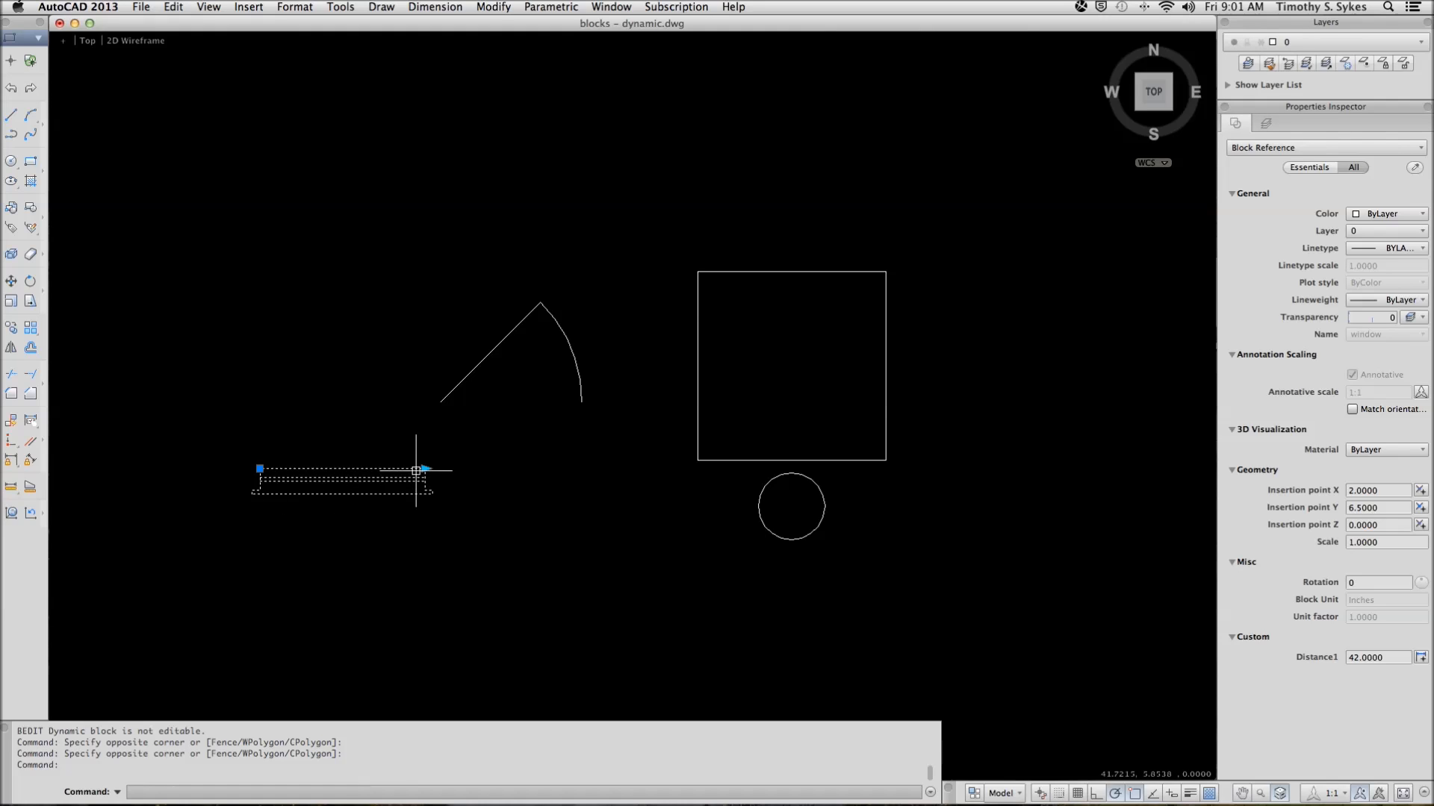
mouse_move(444, 488)
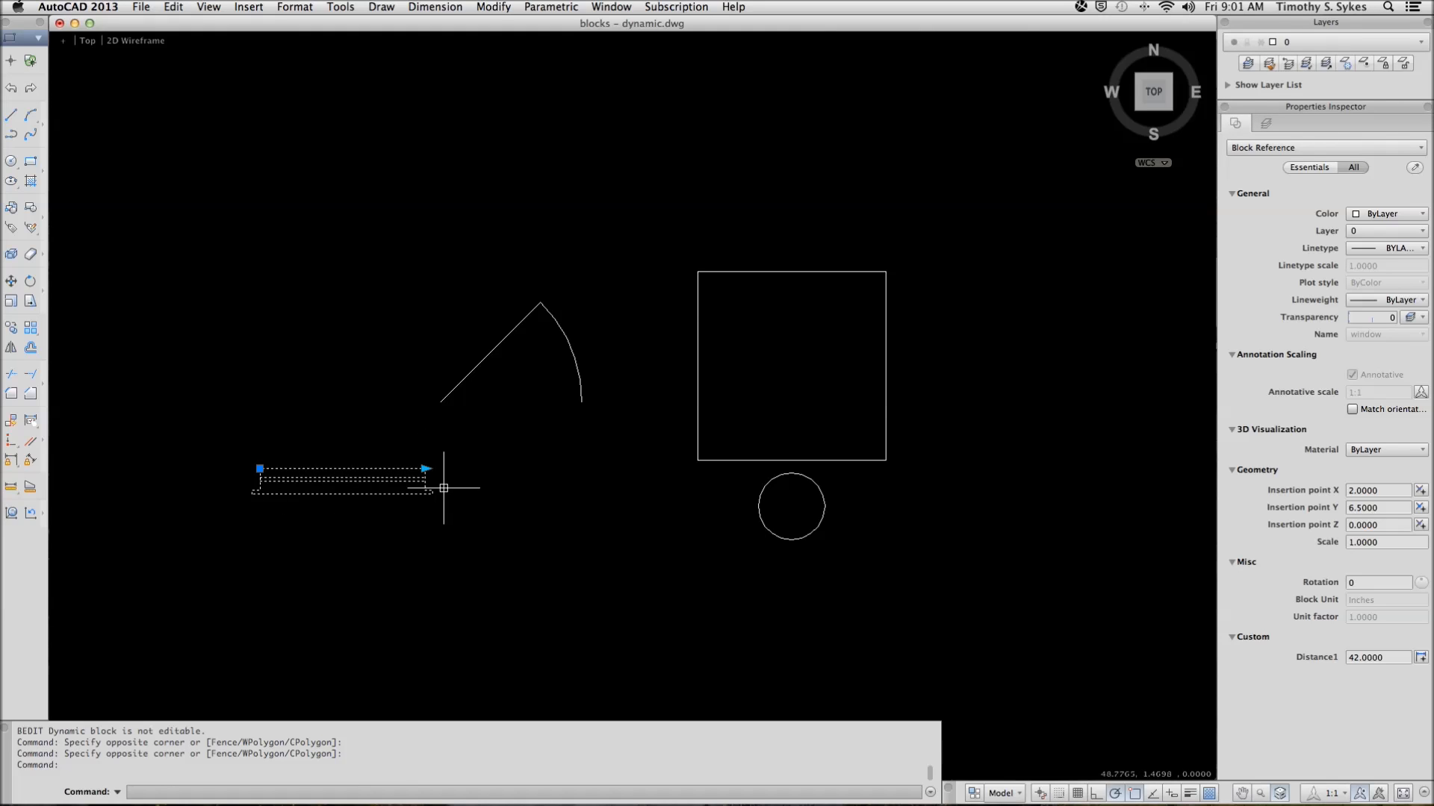
mouse_move(425, 469)
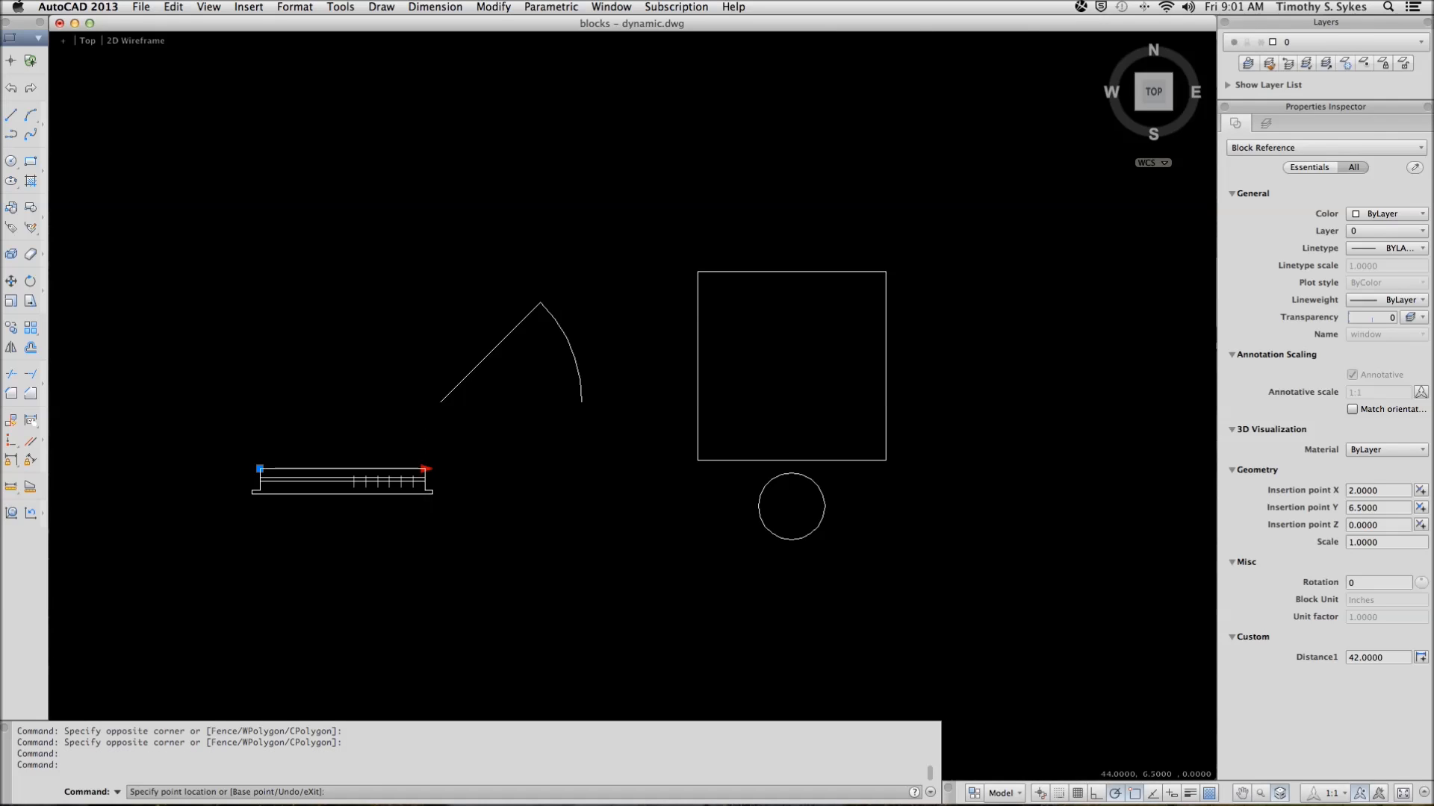
mouse_move(409, 468)
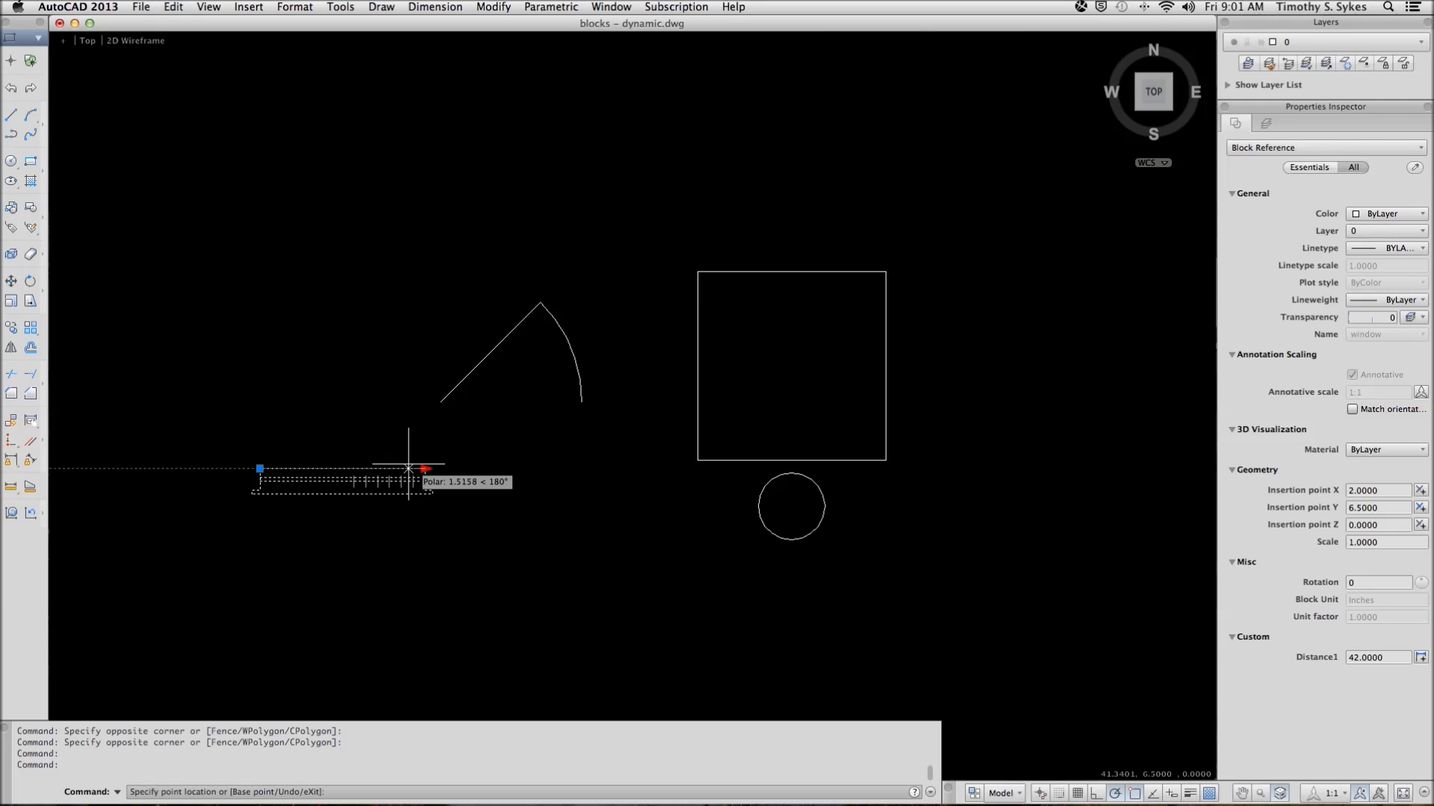
mouse_move(394, 469)
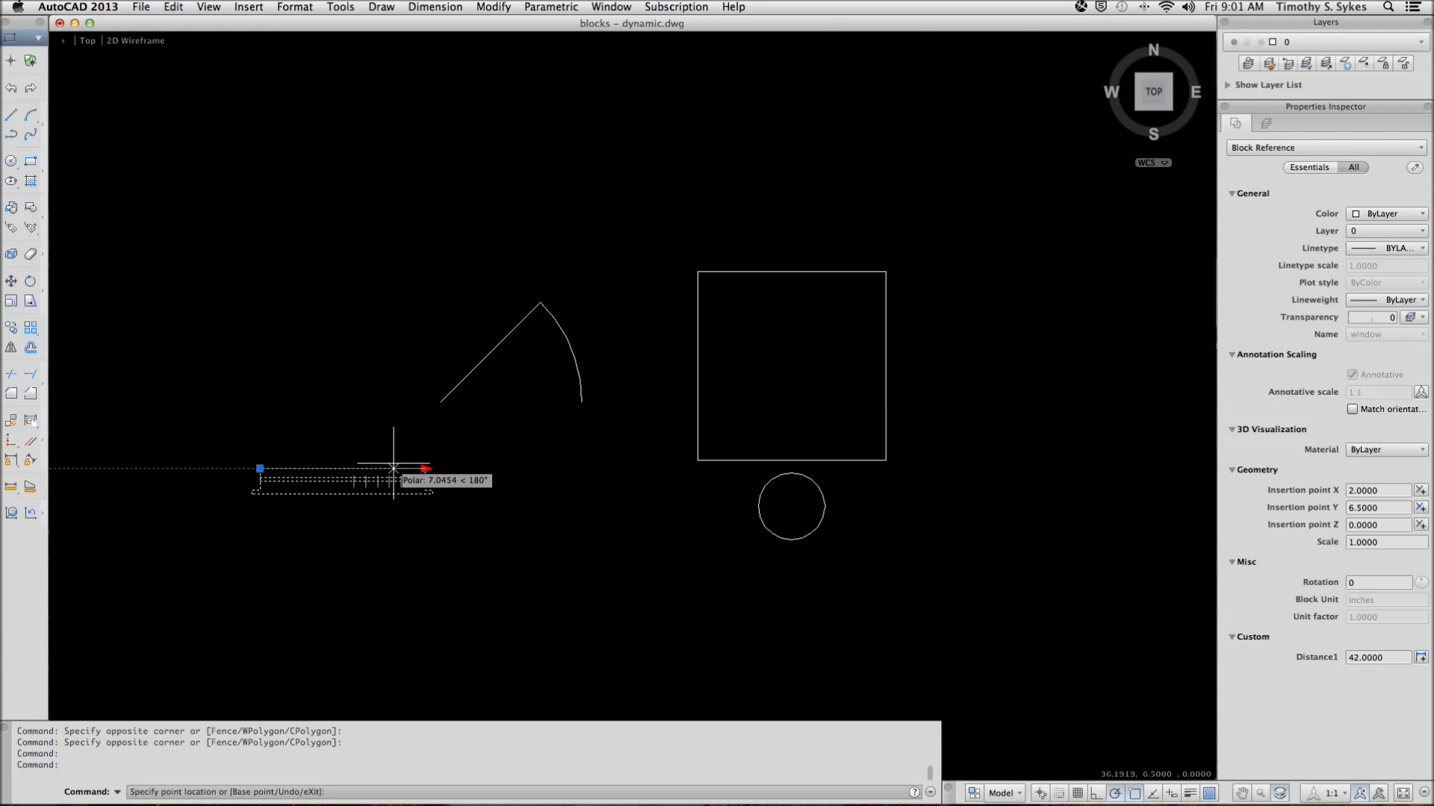
mouse_move(372, 455)
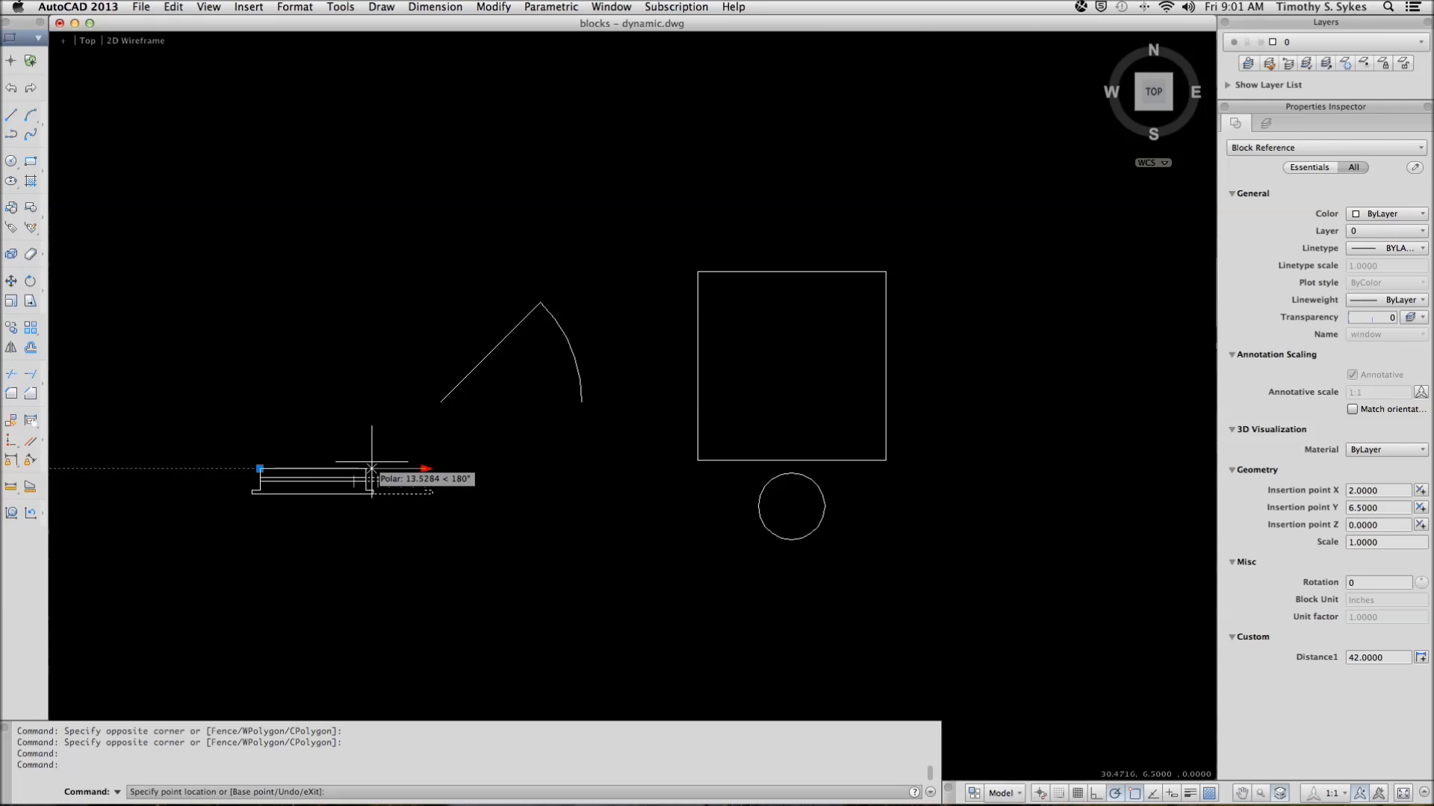
mouse_move(376, 468)
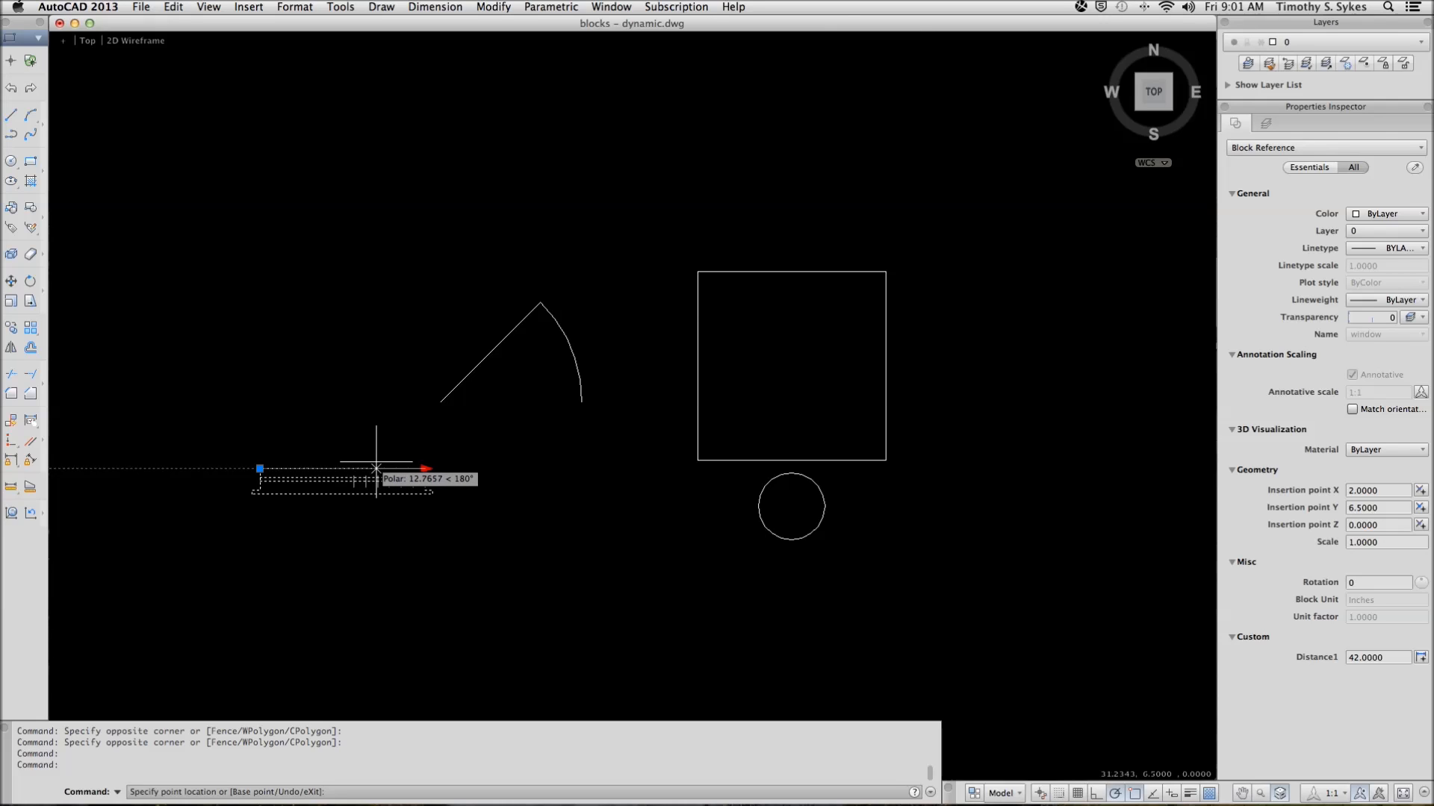
mouse_move(388, 469)
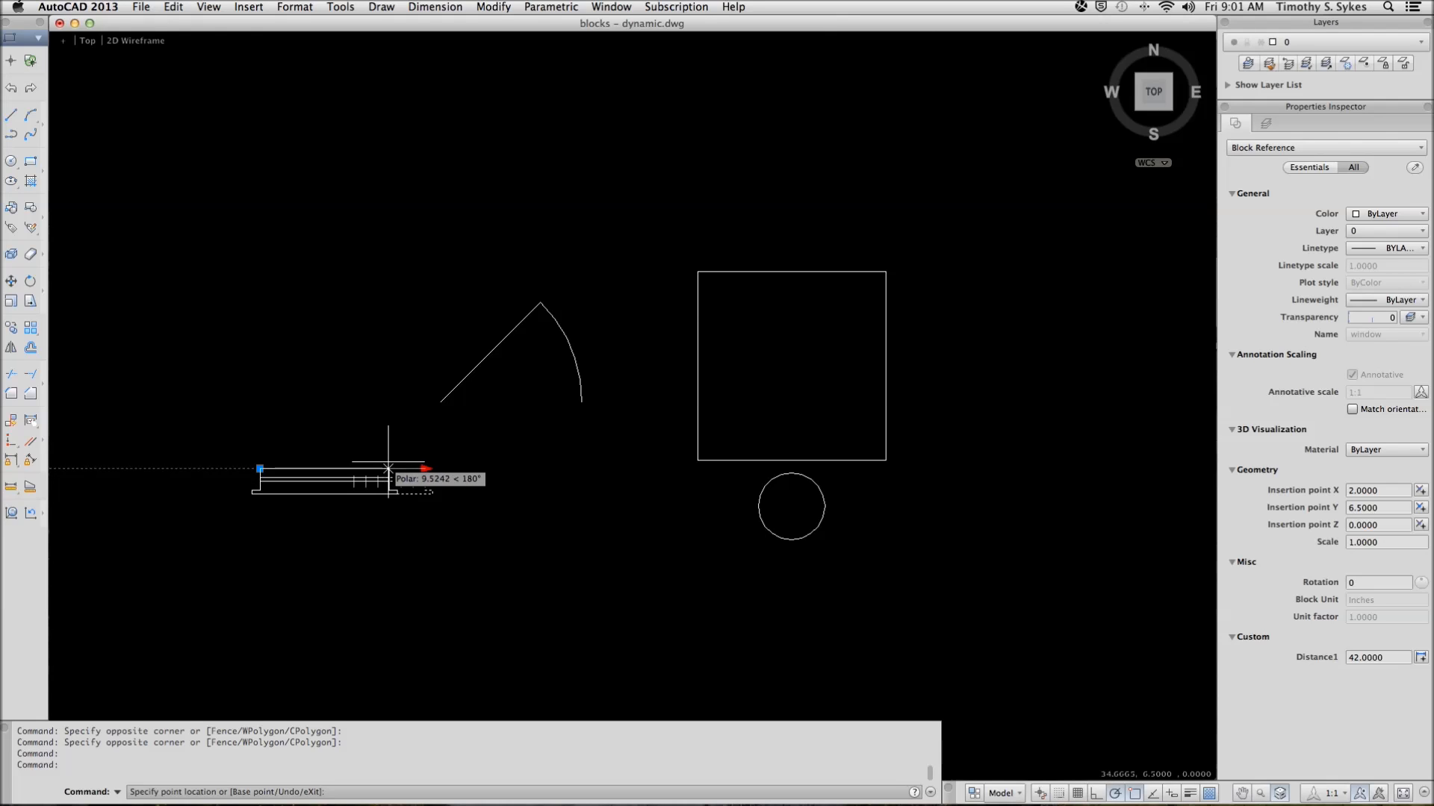
mouse_move(399, 457)
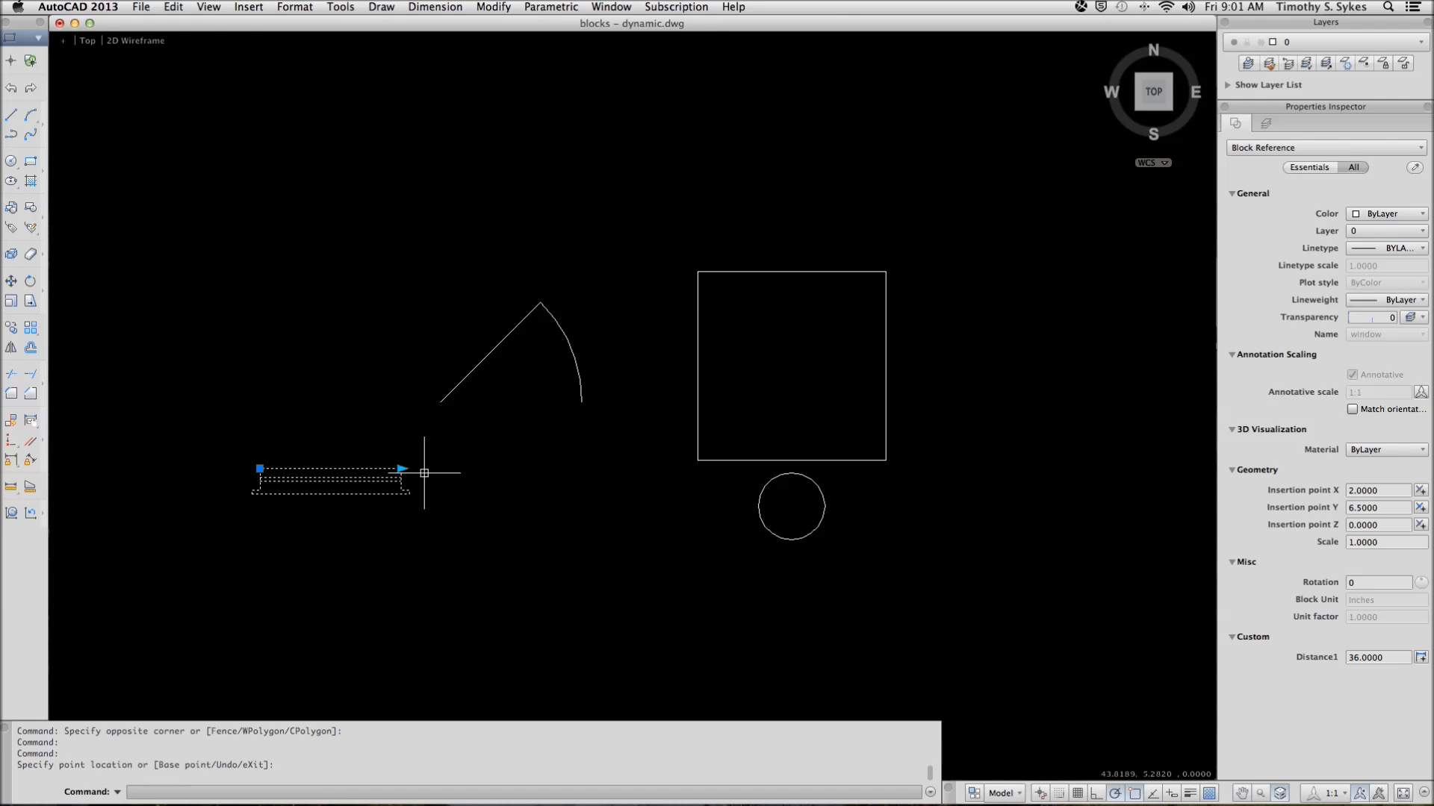
mouse_move(407, 468)
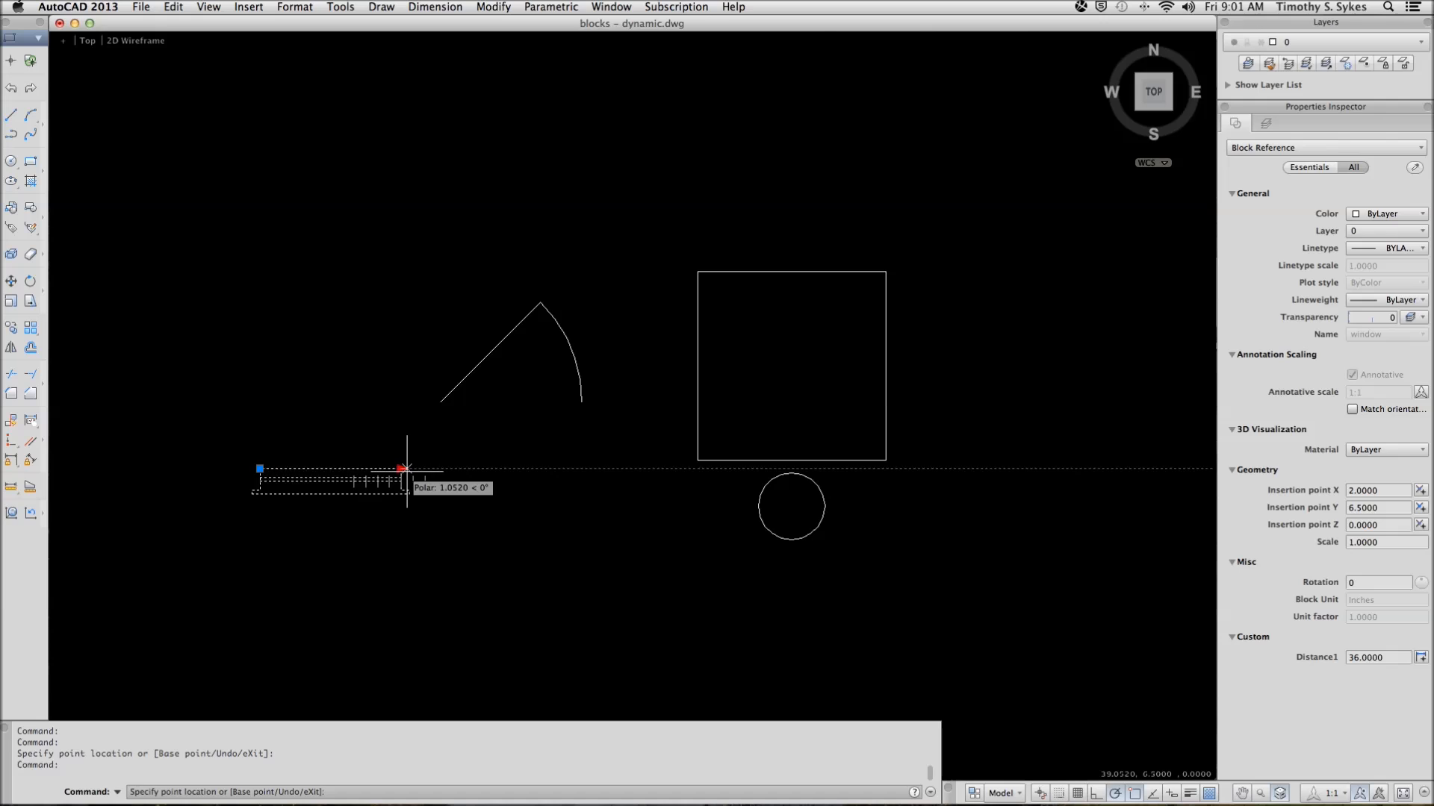
left_click(413, 468)
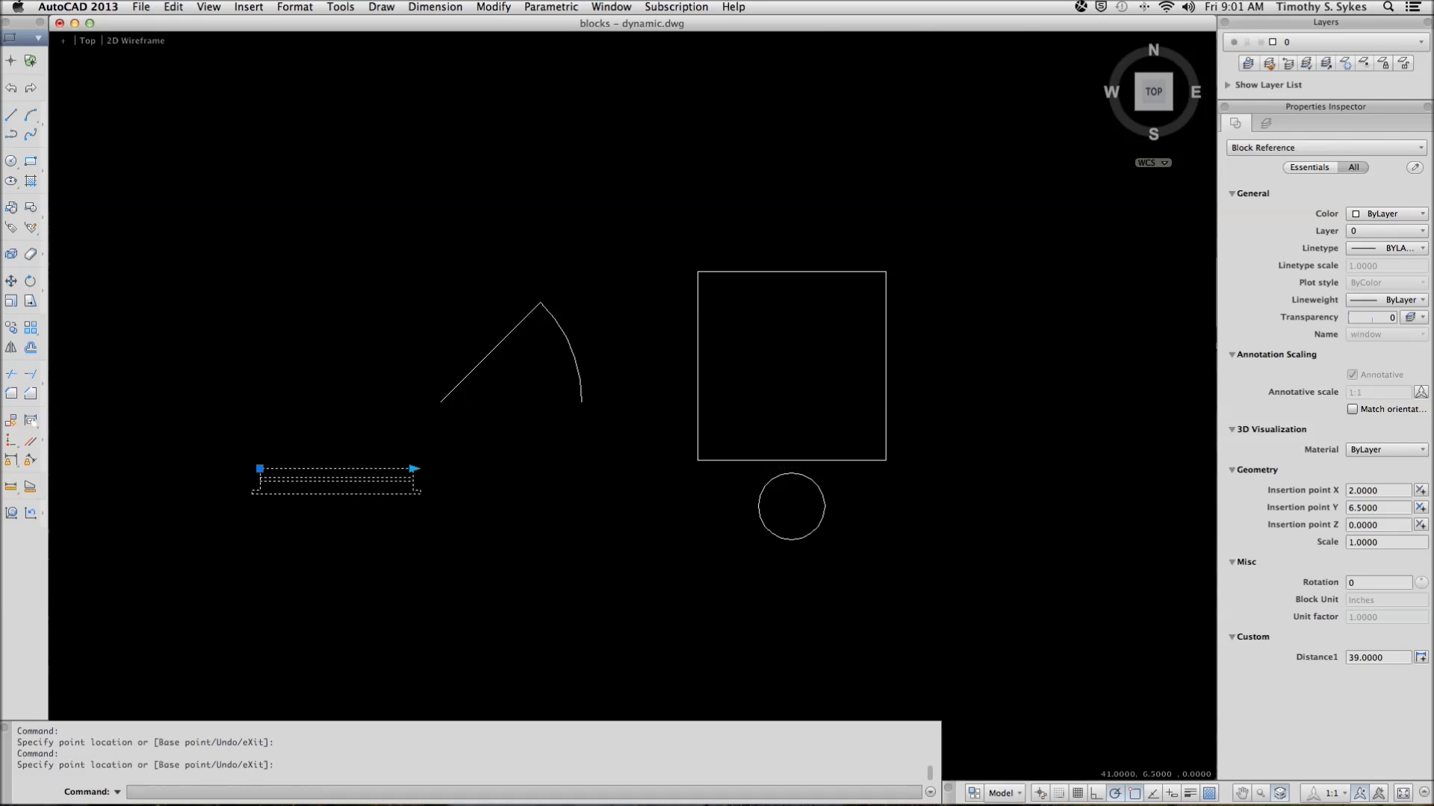
mouse_move(411, 513)
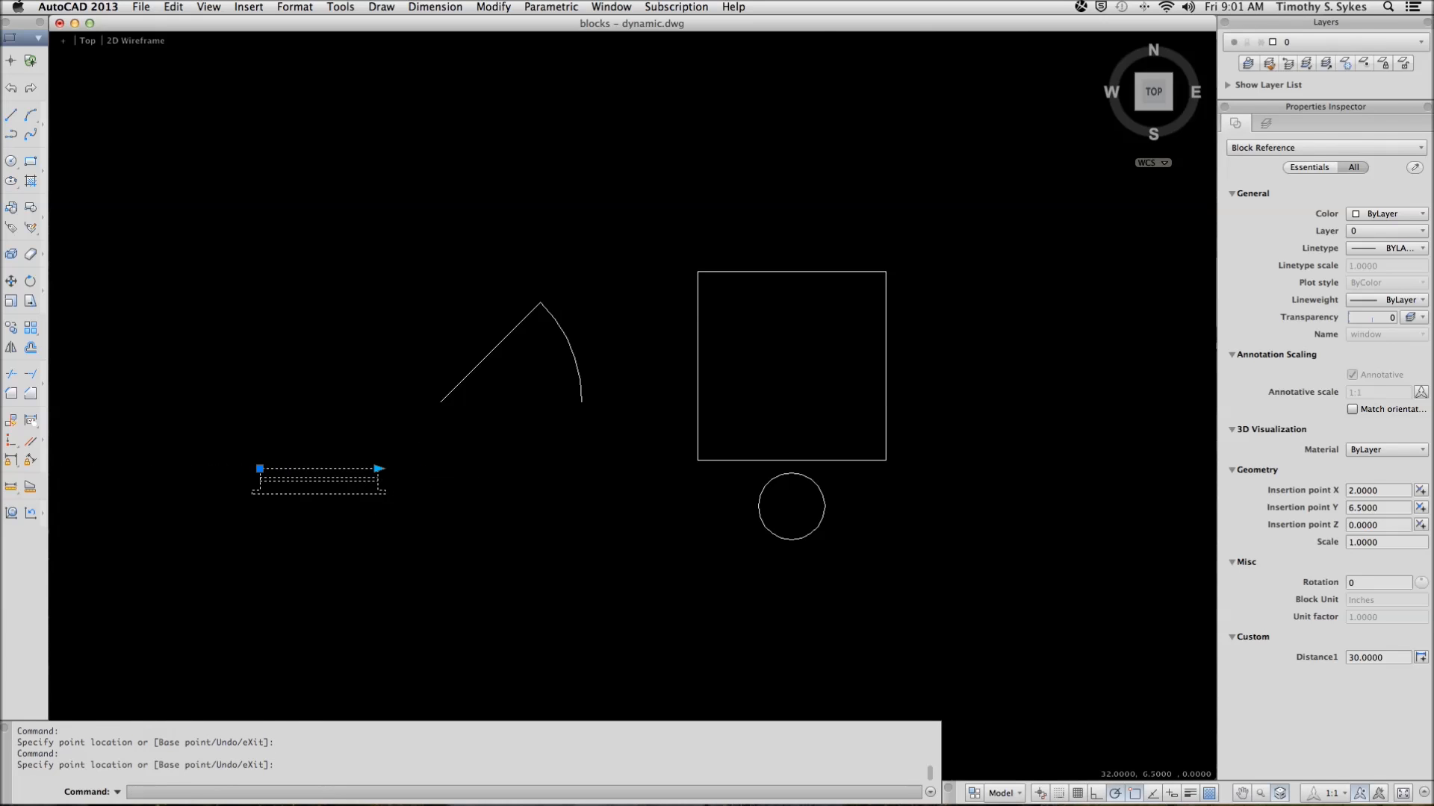
key("Escape")
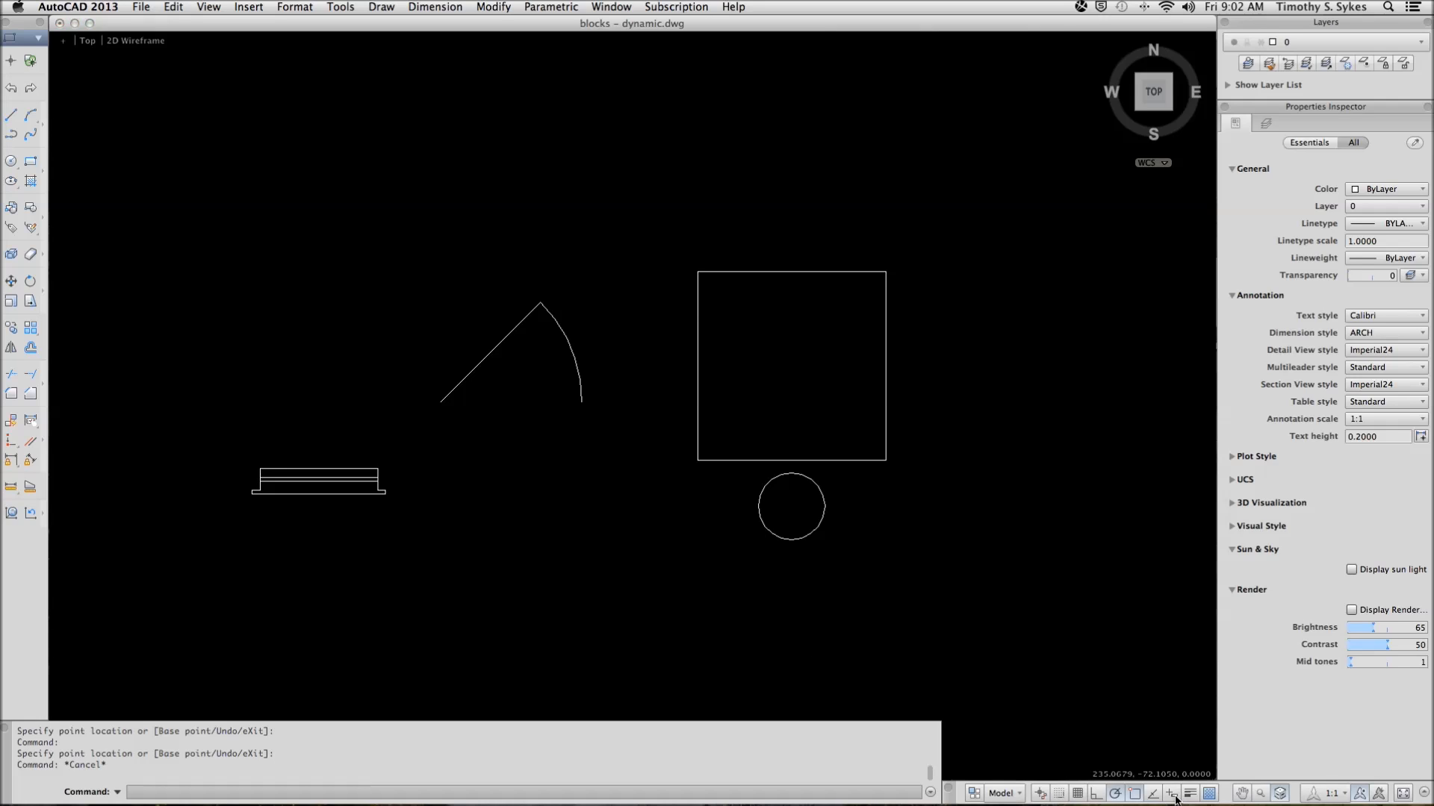
mouse_move(364, 464)
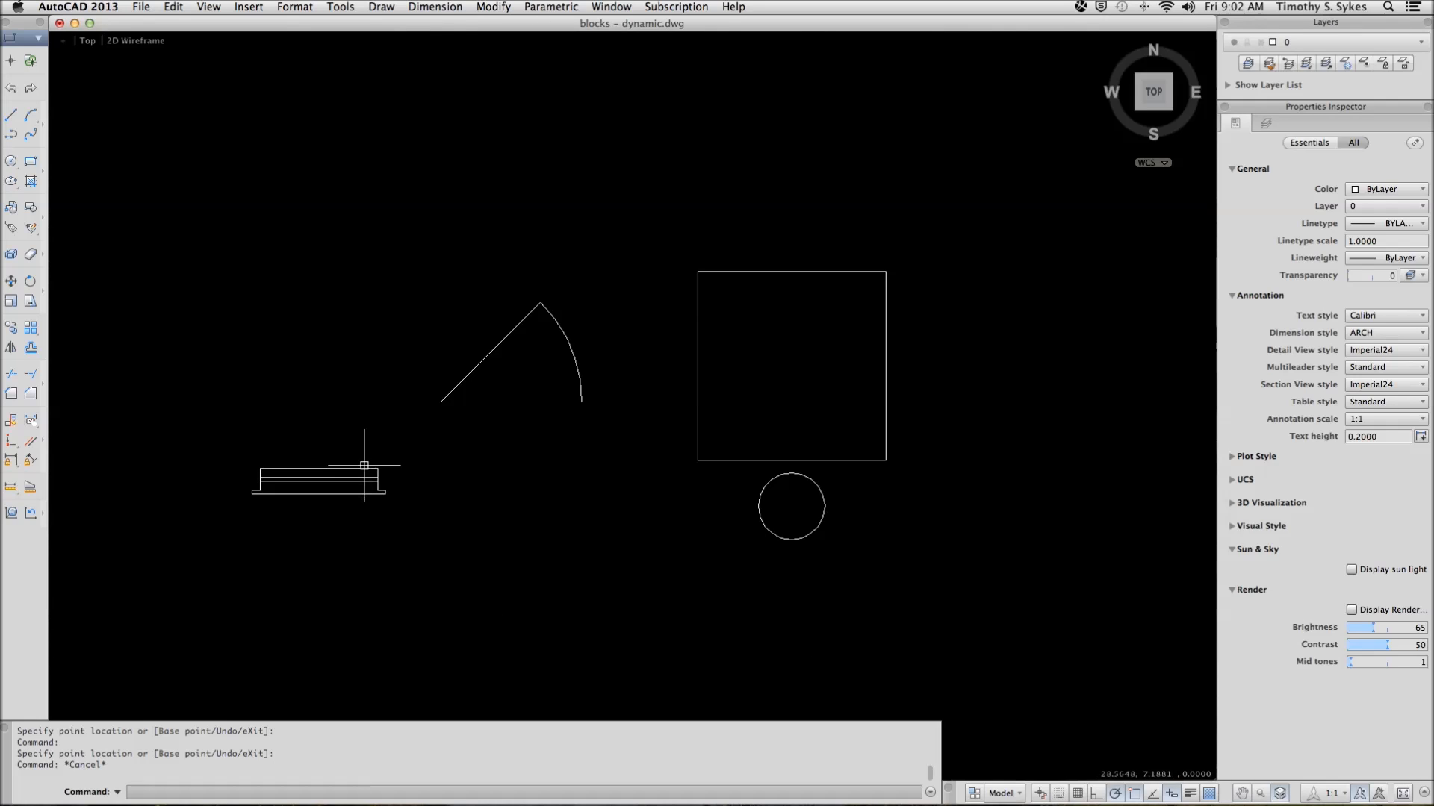
- Reselect the 30-inch window and activate its length-stretch grip
left_click(320, 471)
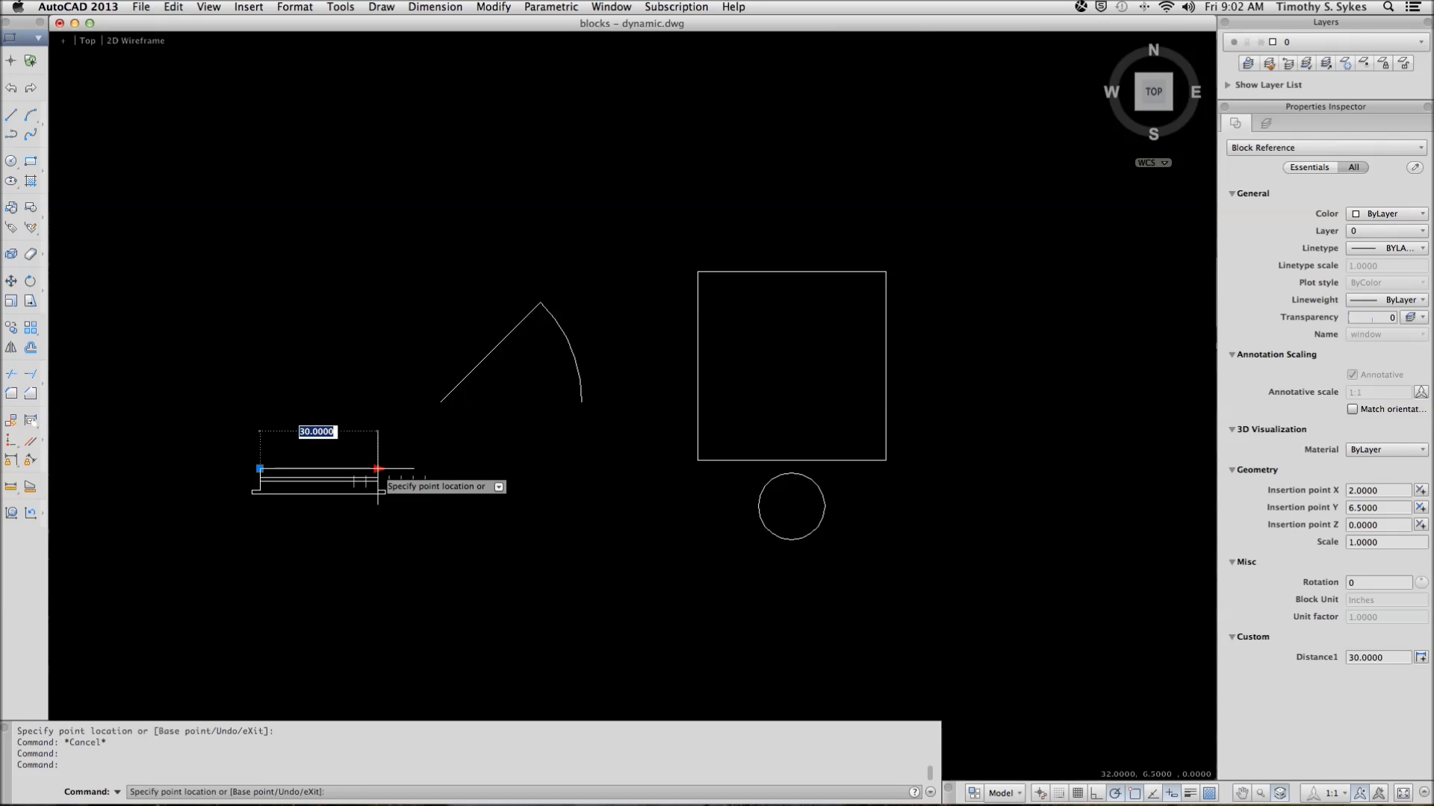
mouse_move(404, 471)
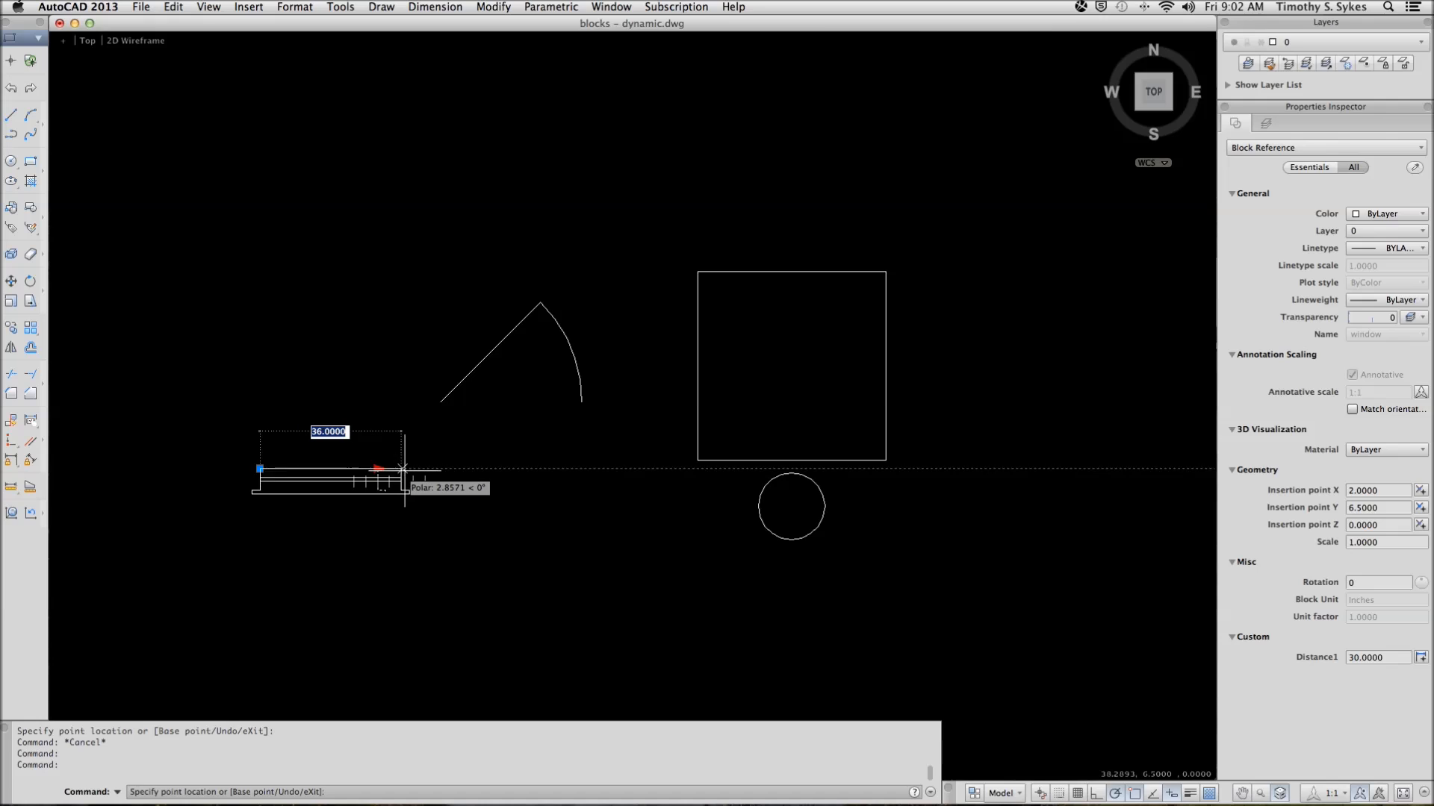
mouse_move(414, 470)
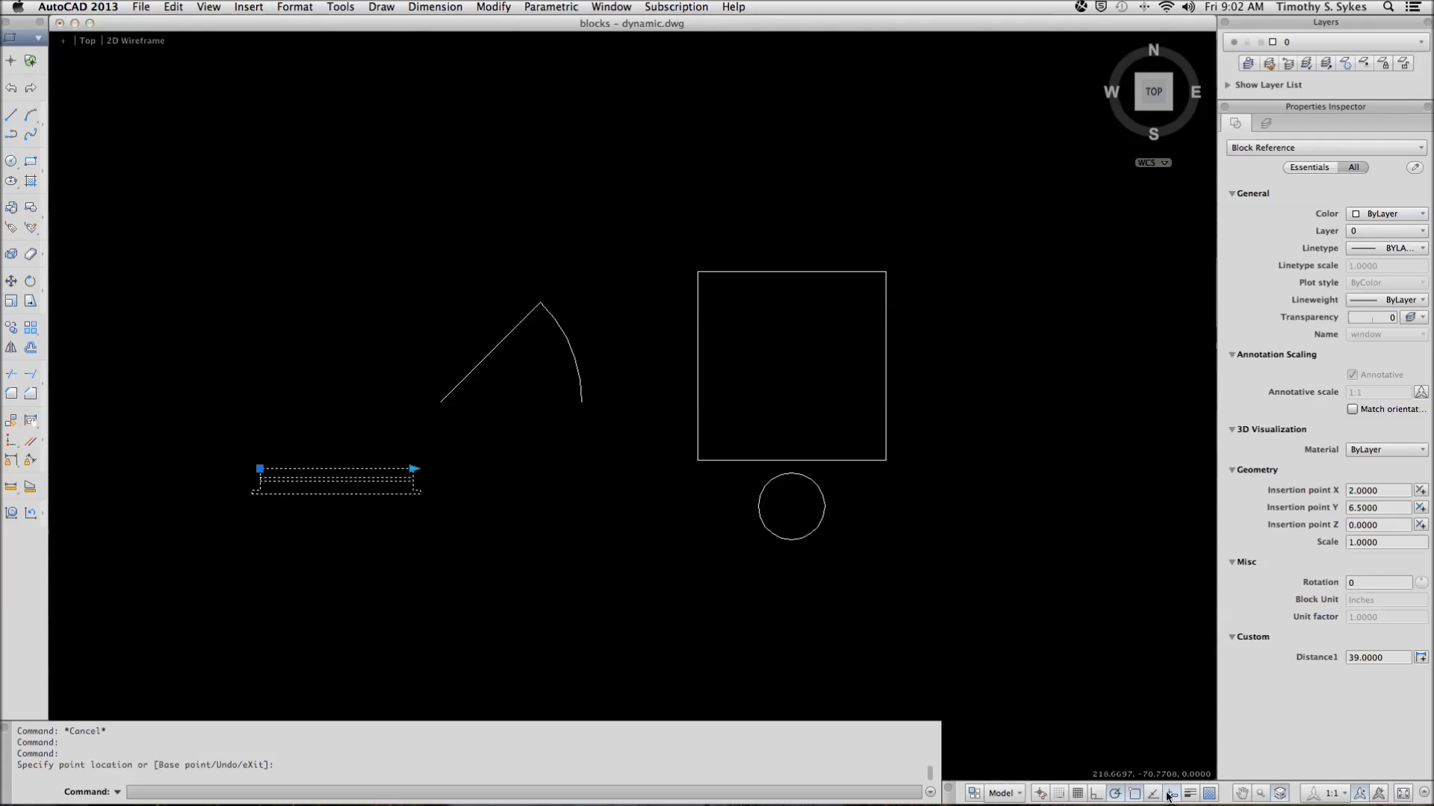
mouse_move(536, 497)
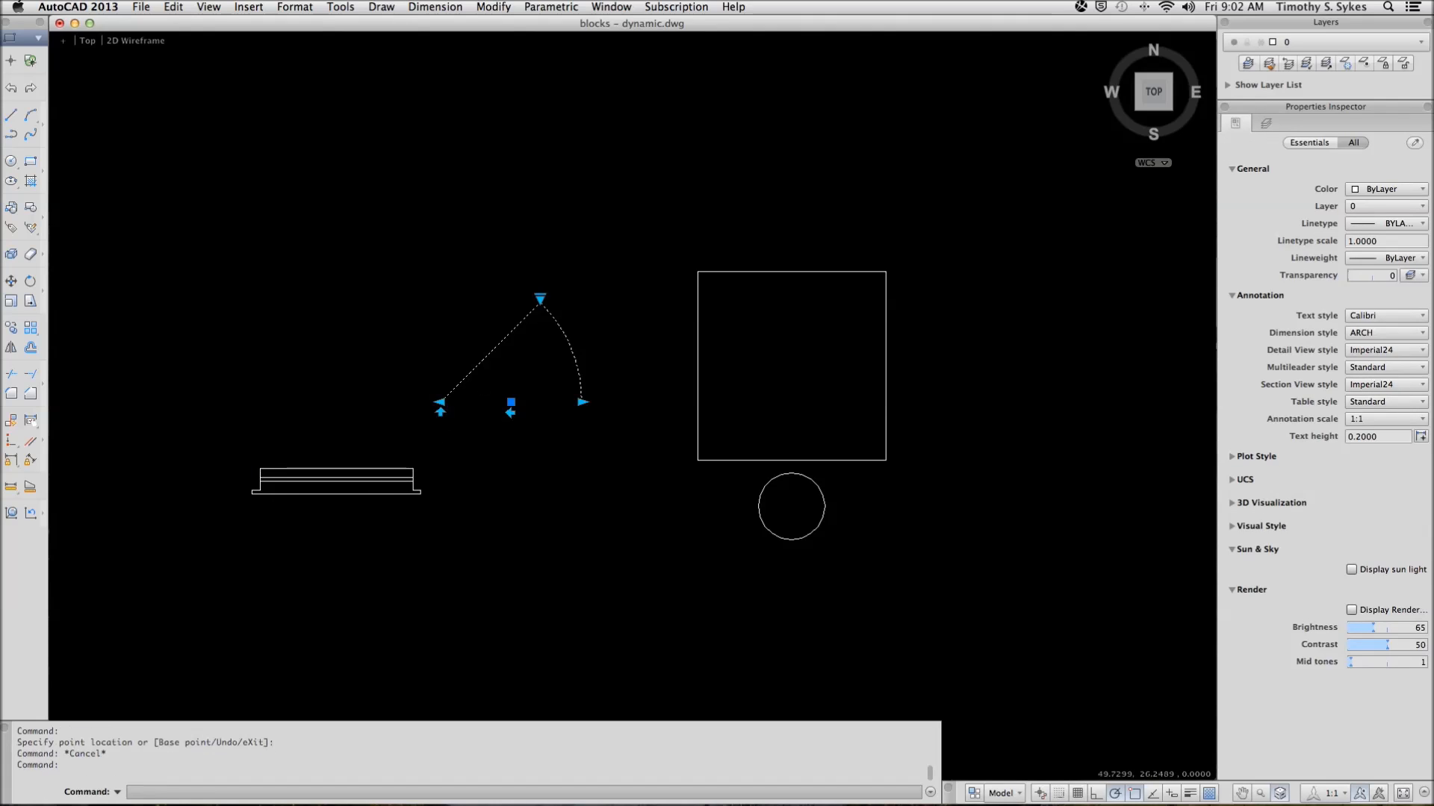
left_click(442, 404)
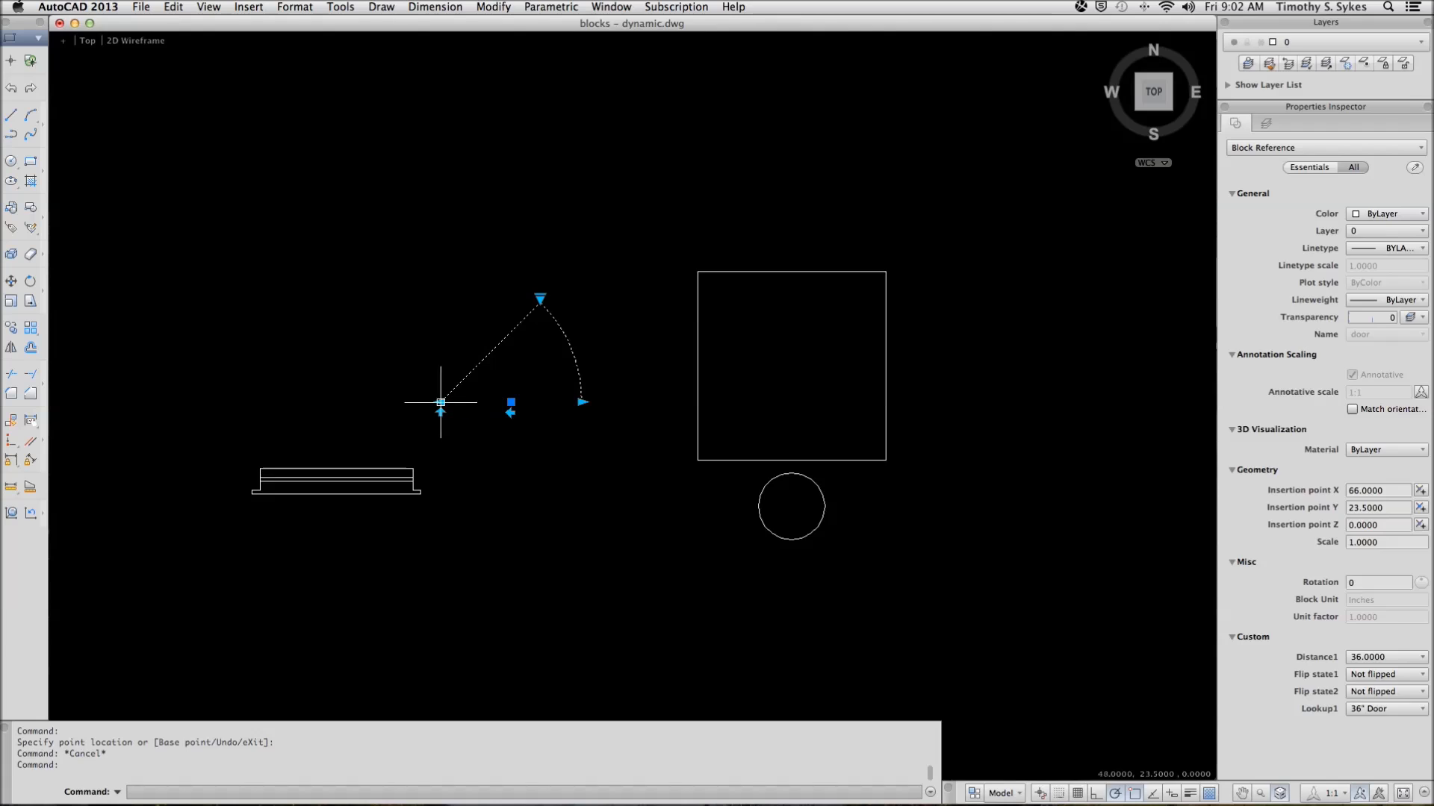
mouse_move(581, 403)
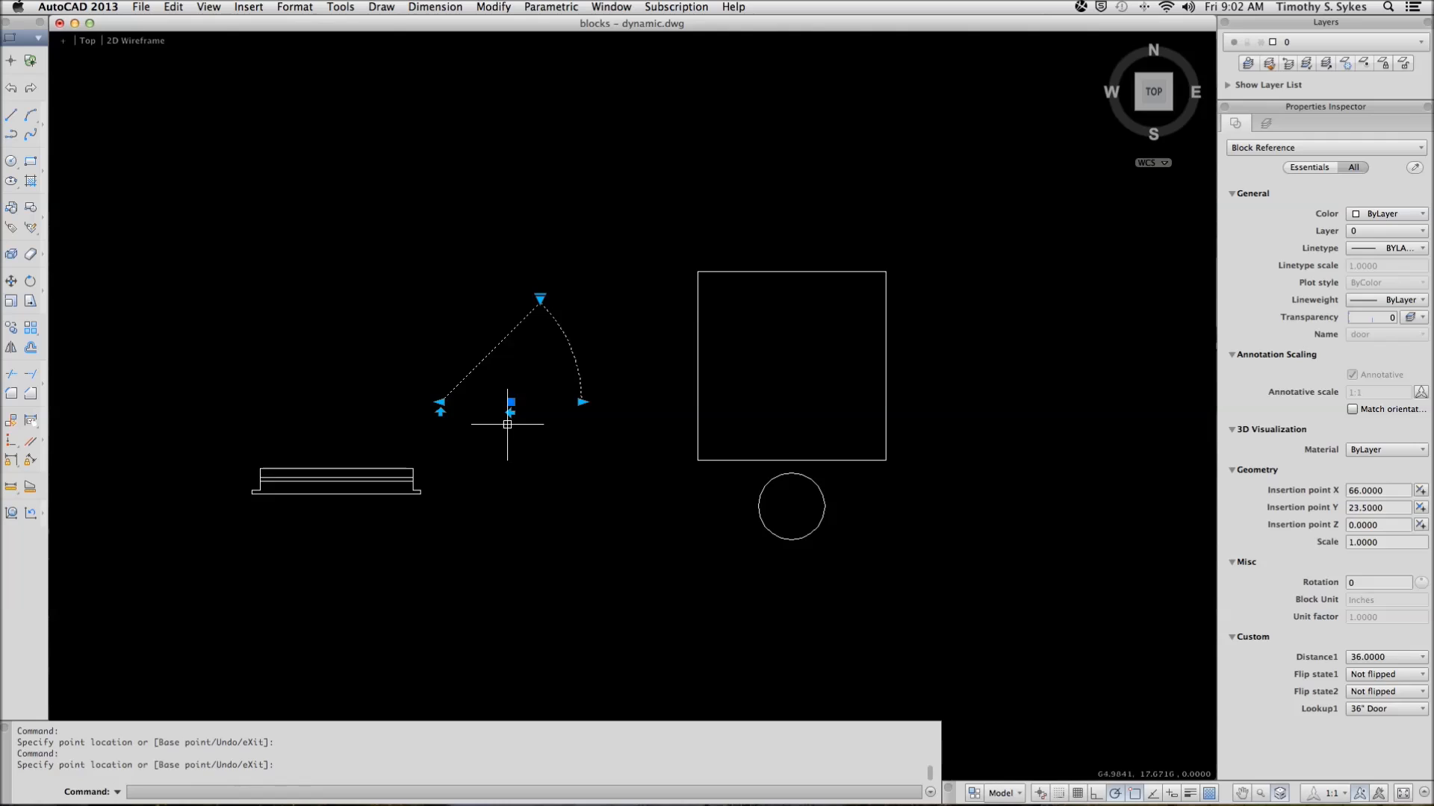
mouse_move(442, 426)
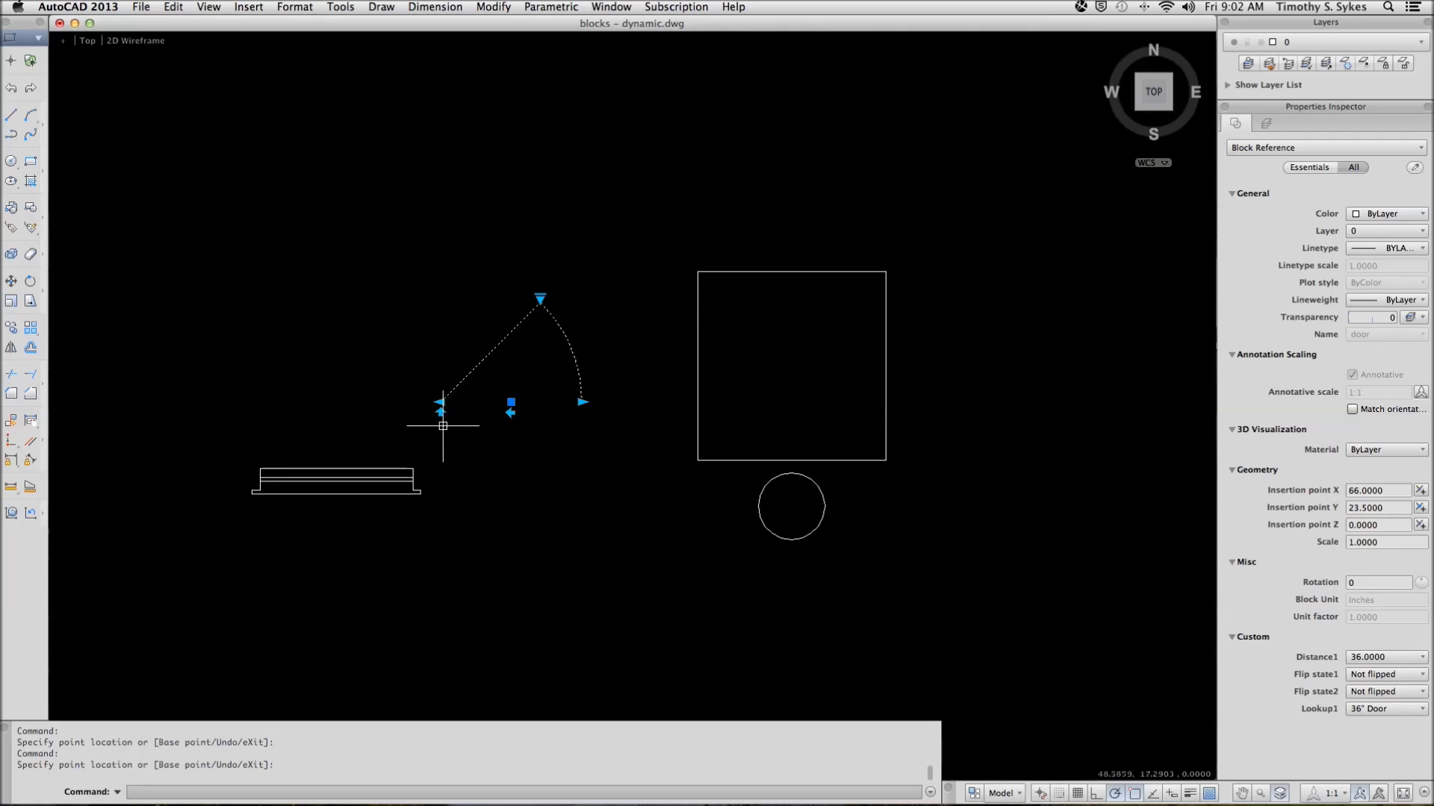
mouse_move(472, 420)
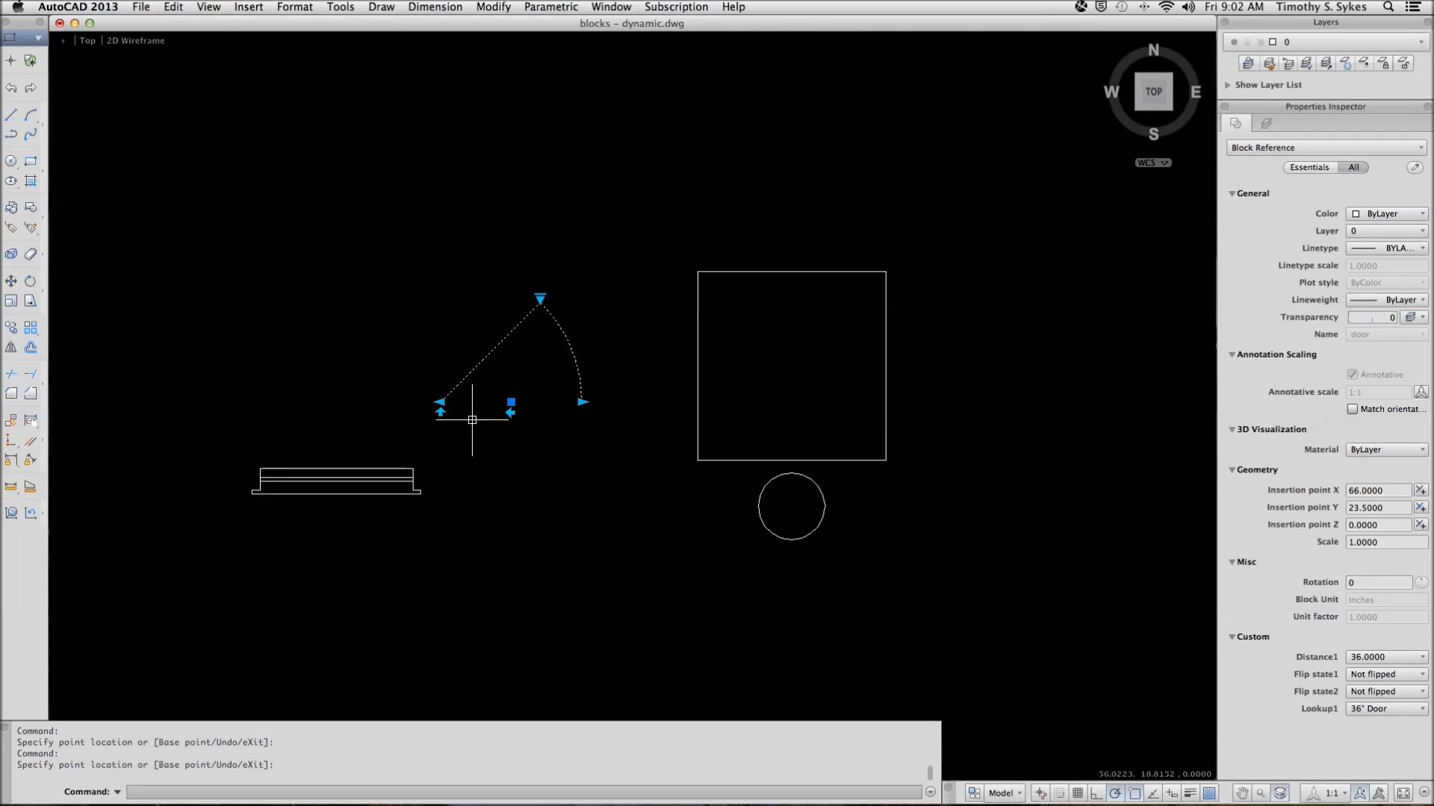
mouse_move(507, 416)
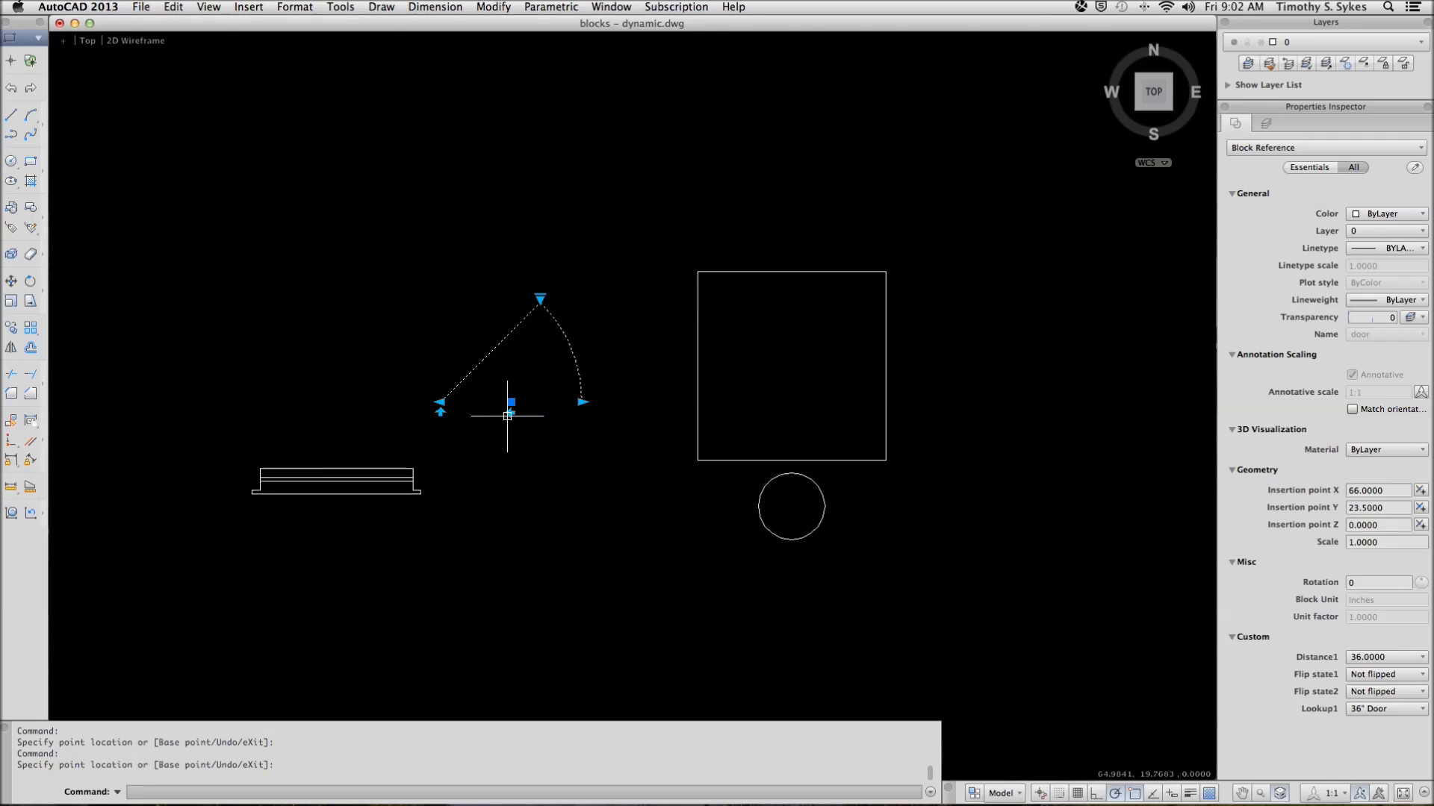
mouse_move(511, 417)
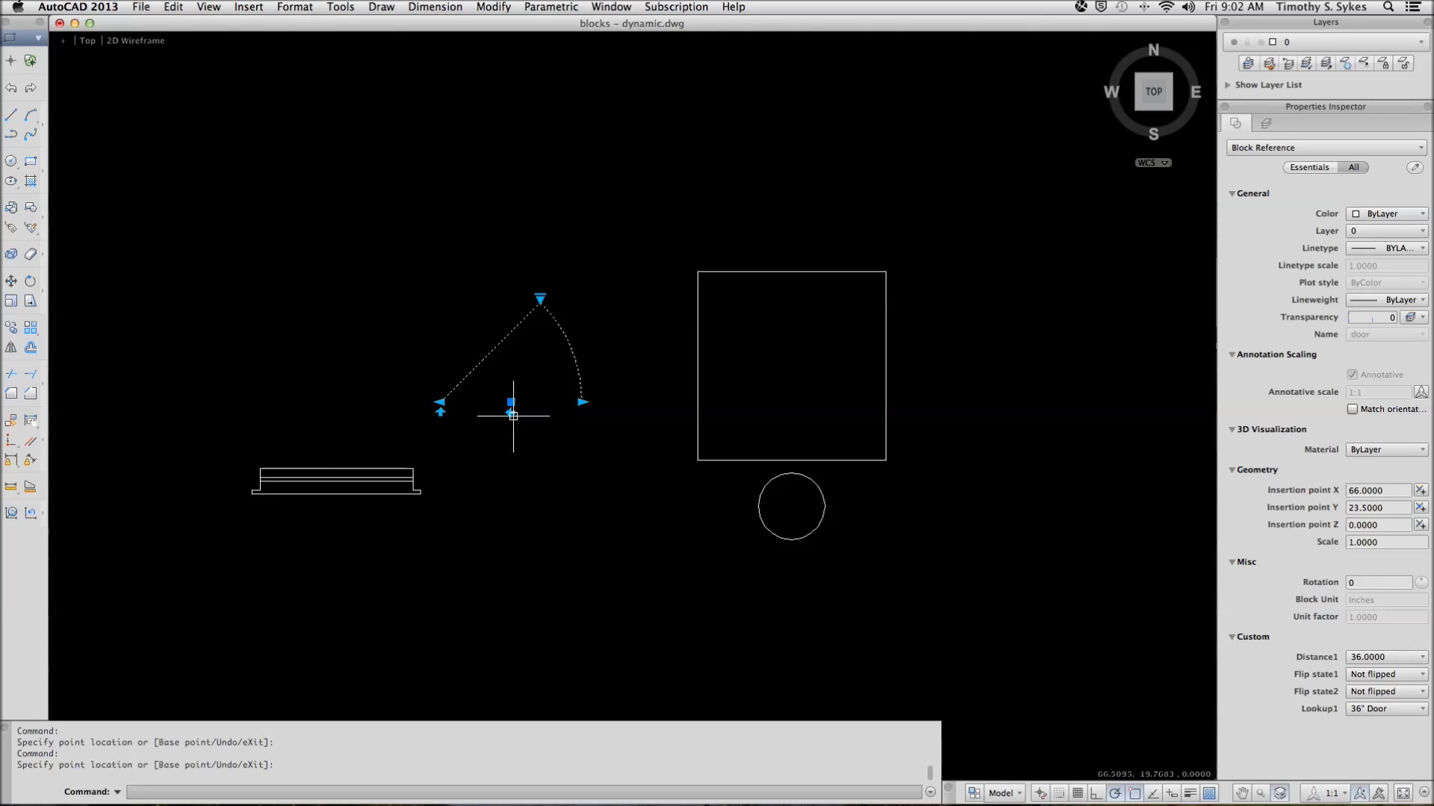
left_click(511, 404)
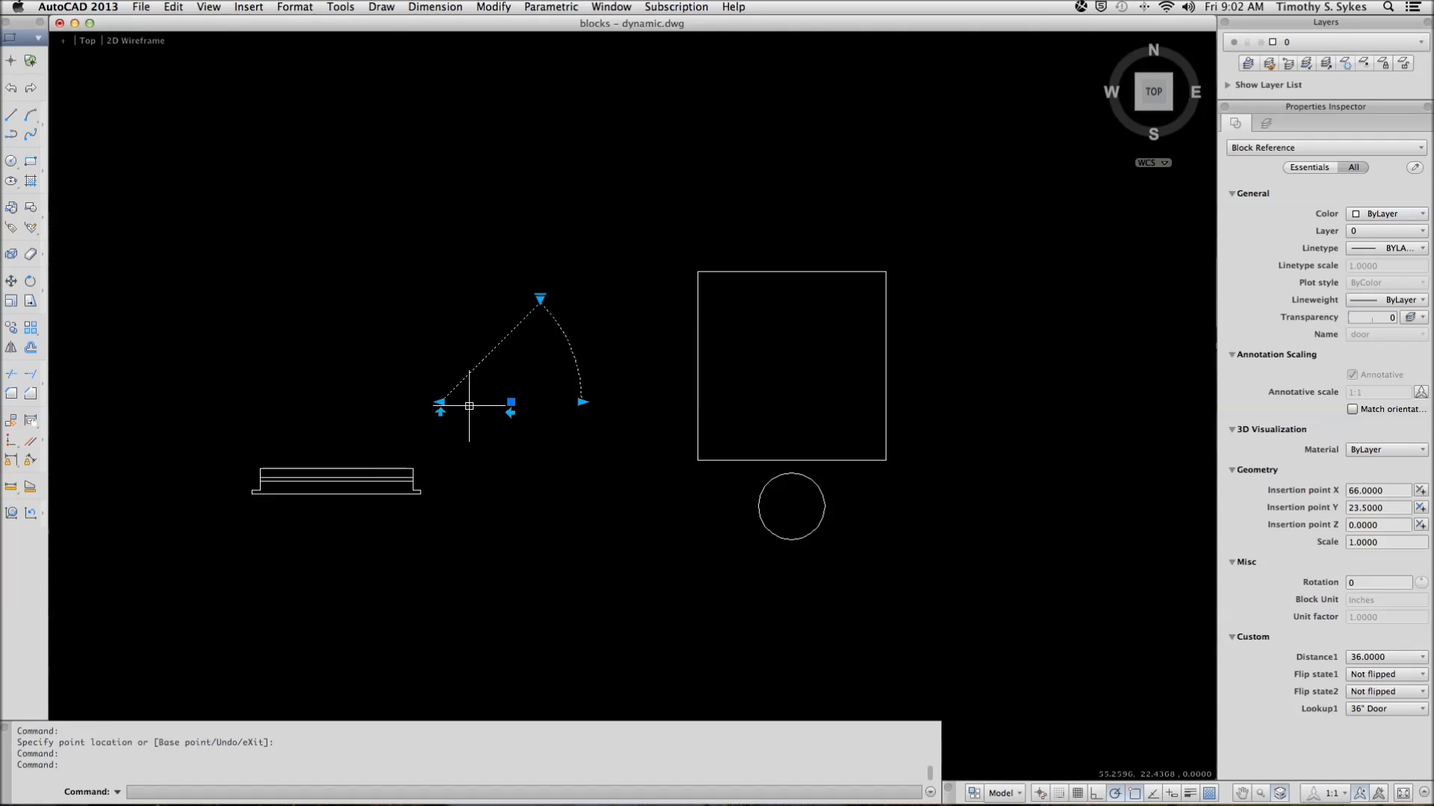
mouse_move(440, 411)
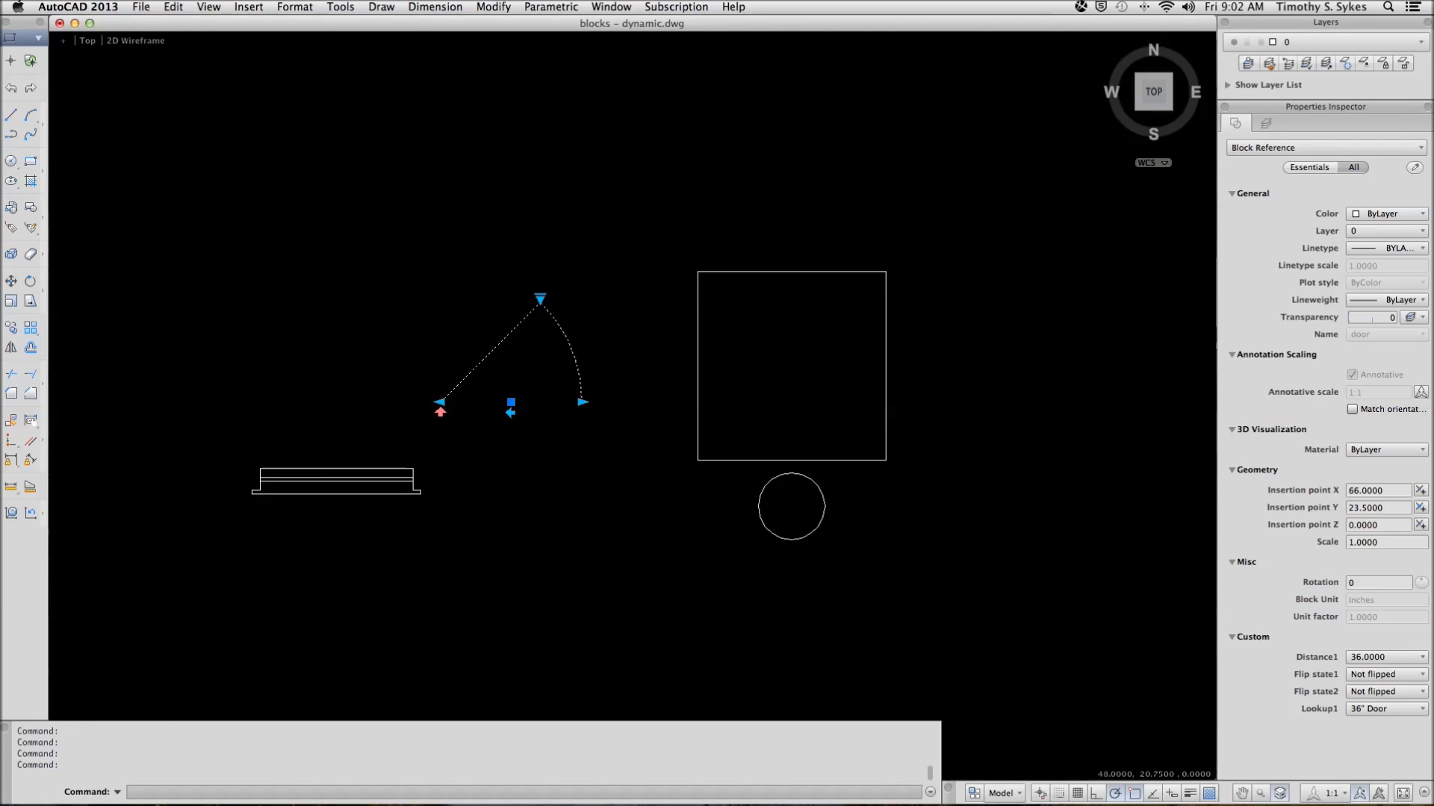
mouse_move(533, 304)
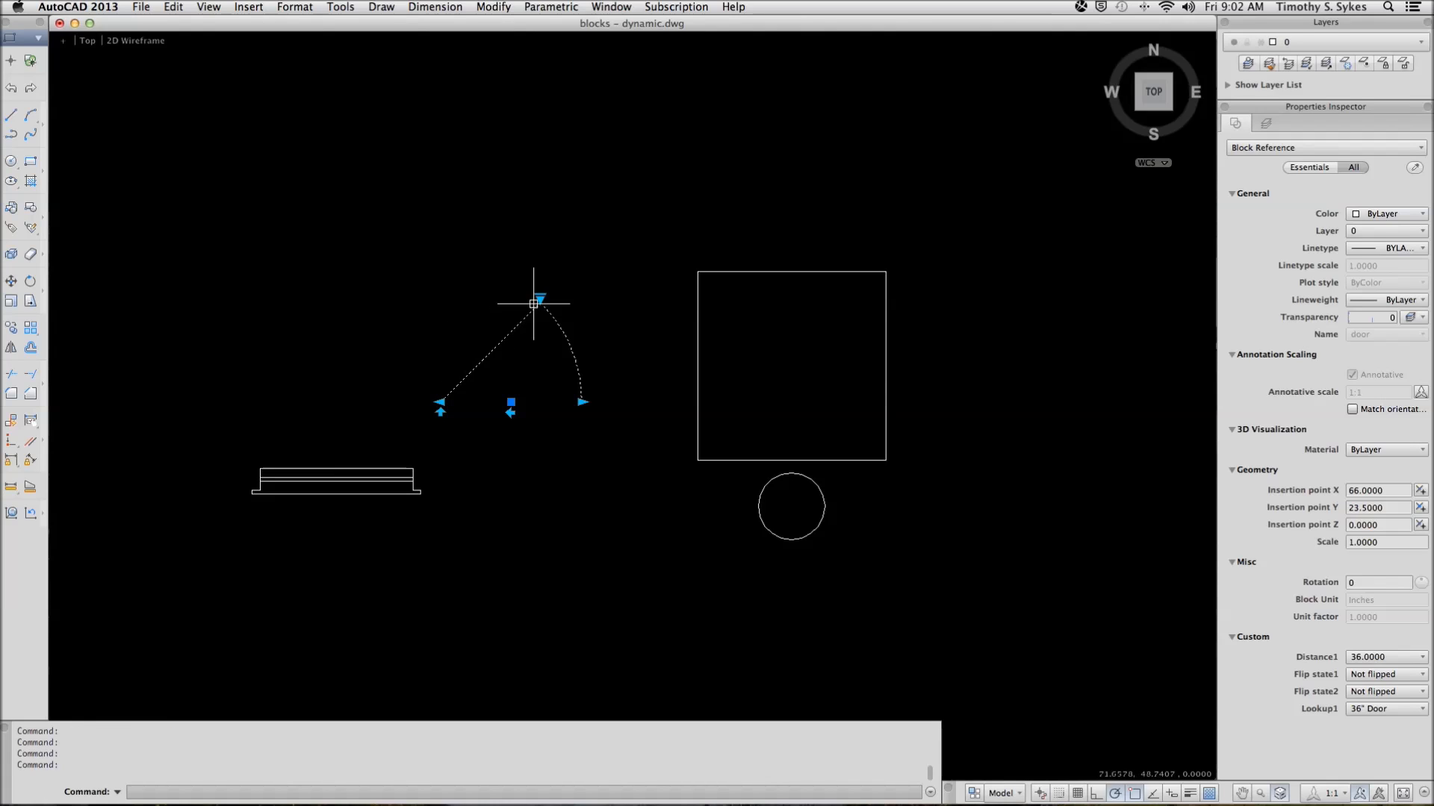
mouse_move(563, 299)
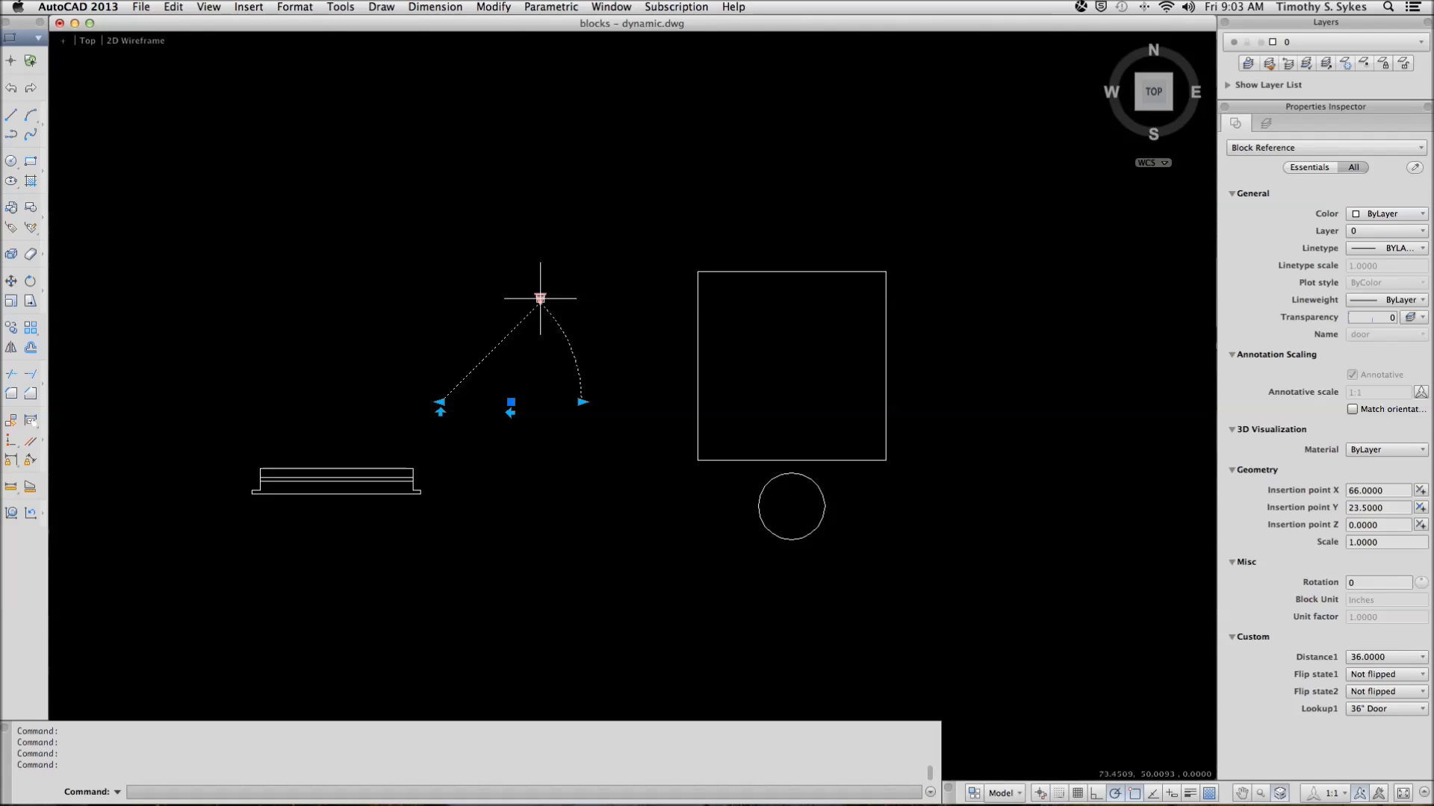
- Switch the door block to 24" Door, then 30" Door, and deselect it
left_click(541, 299)
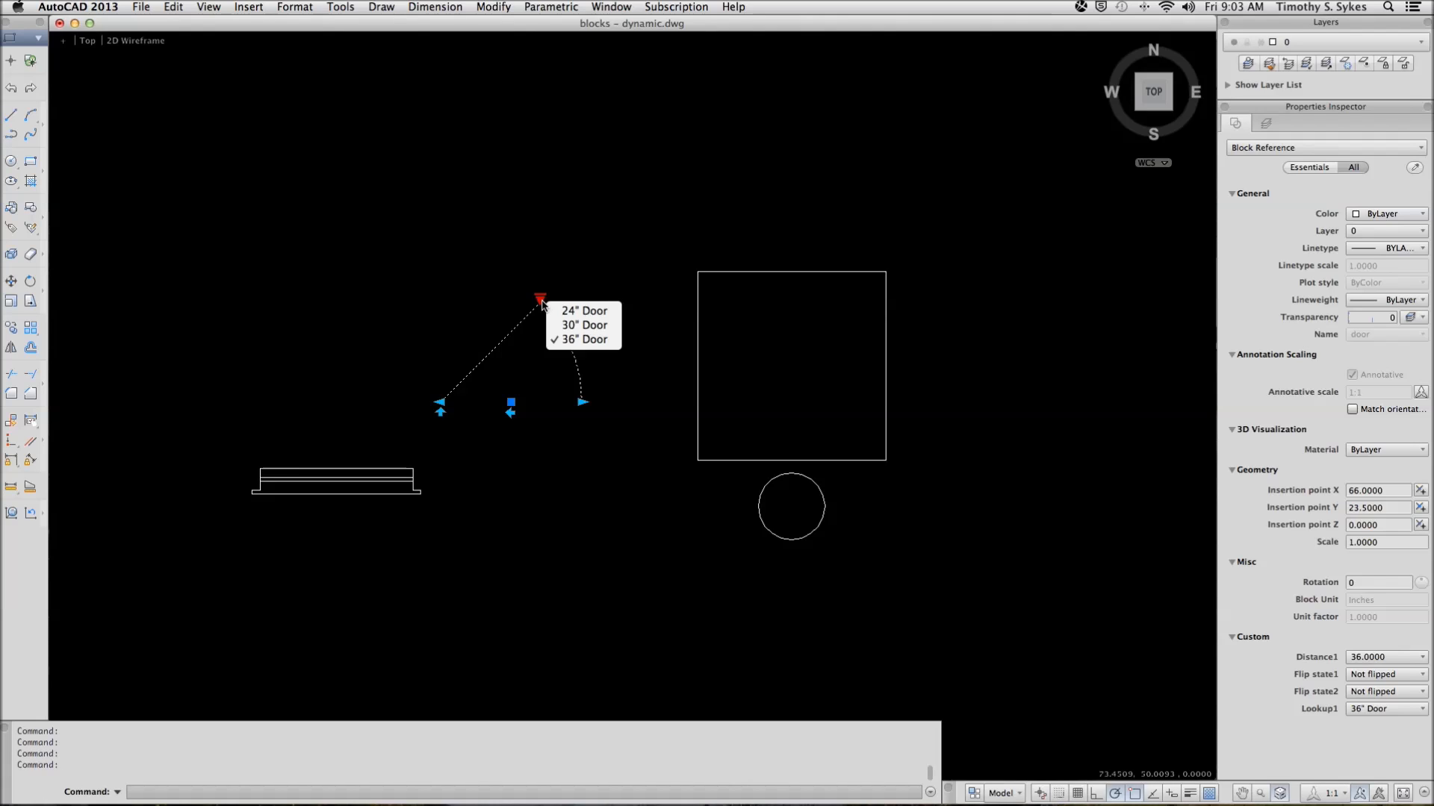
mouse_move(582, 310)
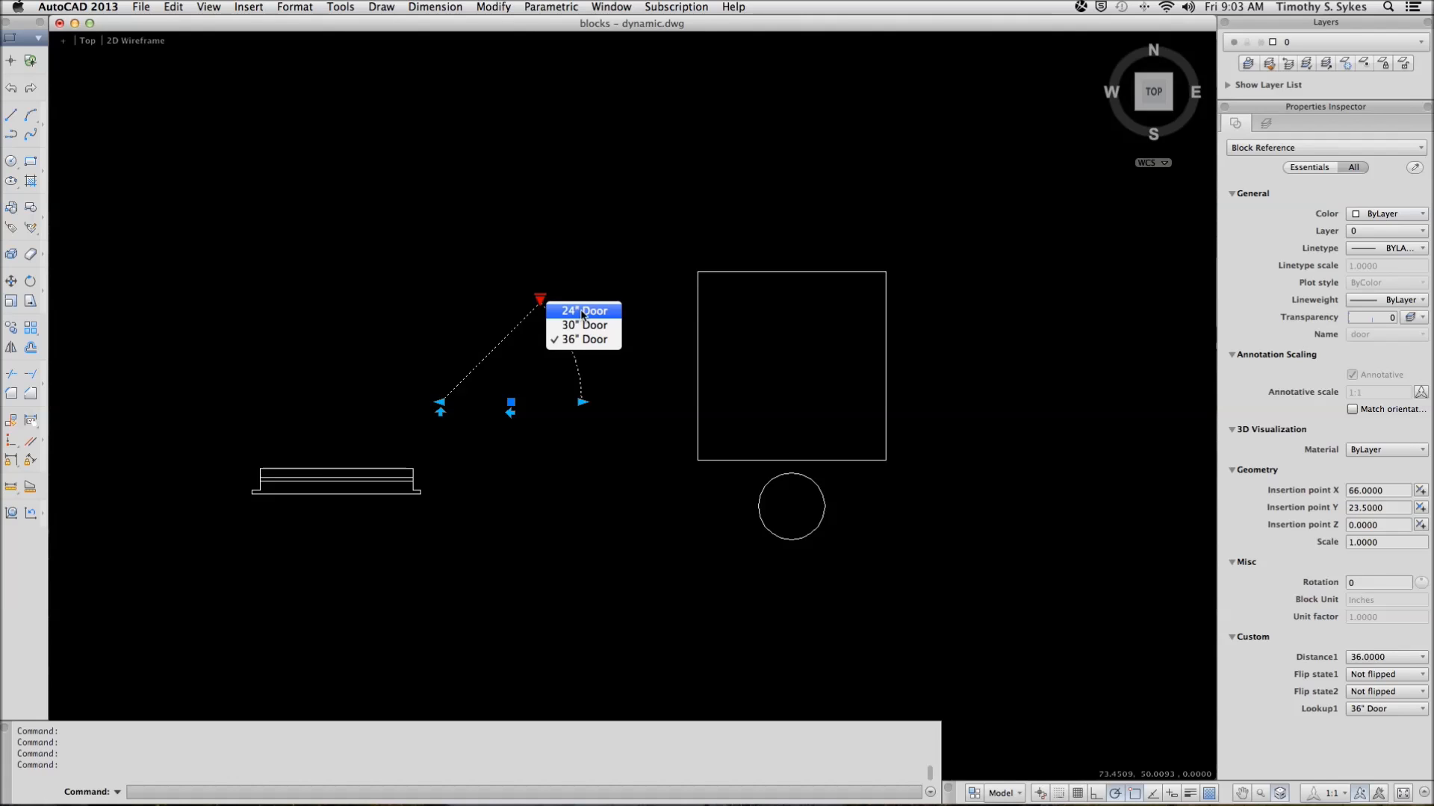
left_click(581, 310)
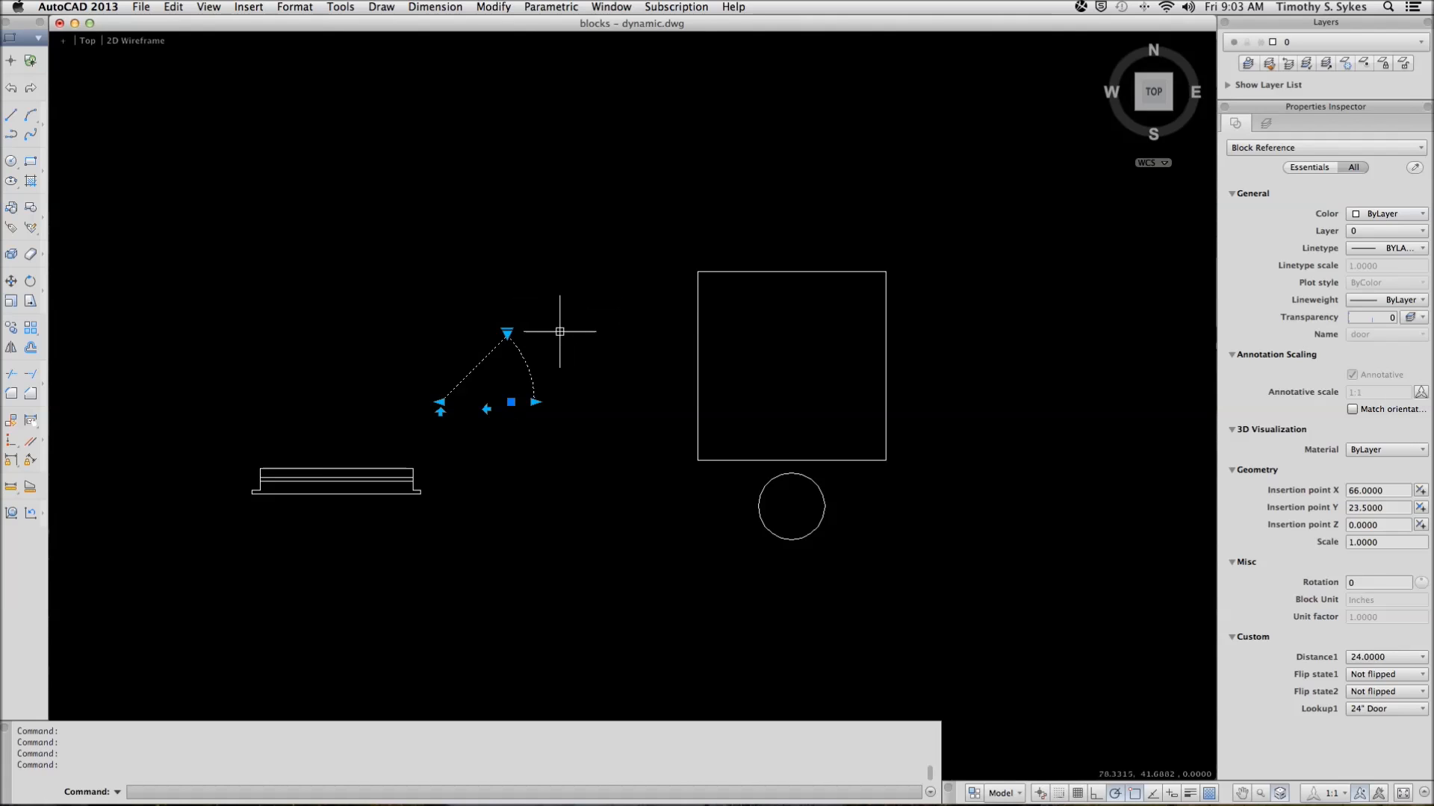
left_click(508, 333)
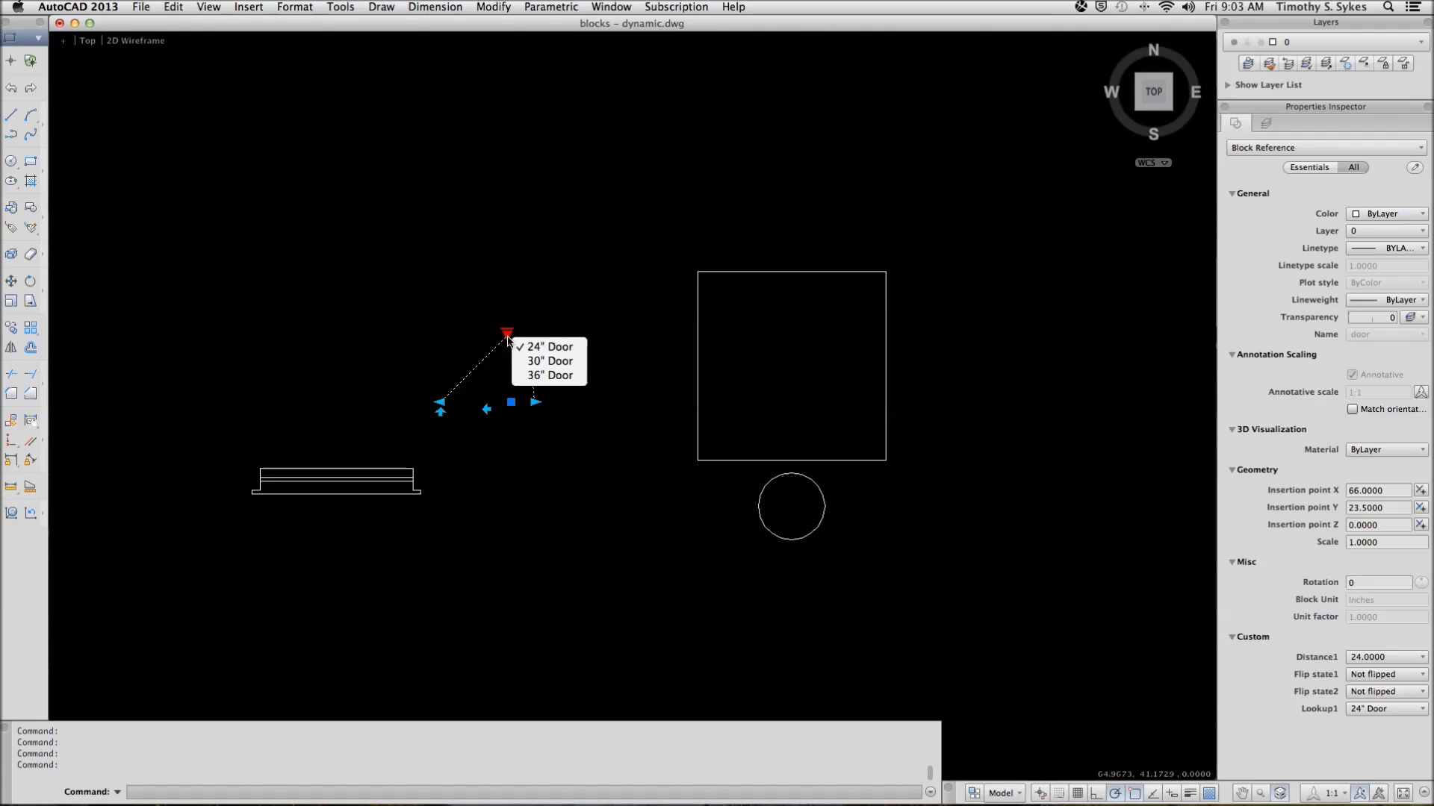
left_click(549, 360)
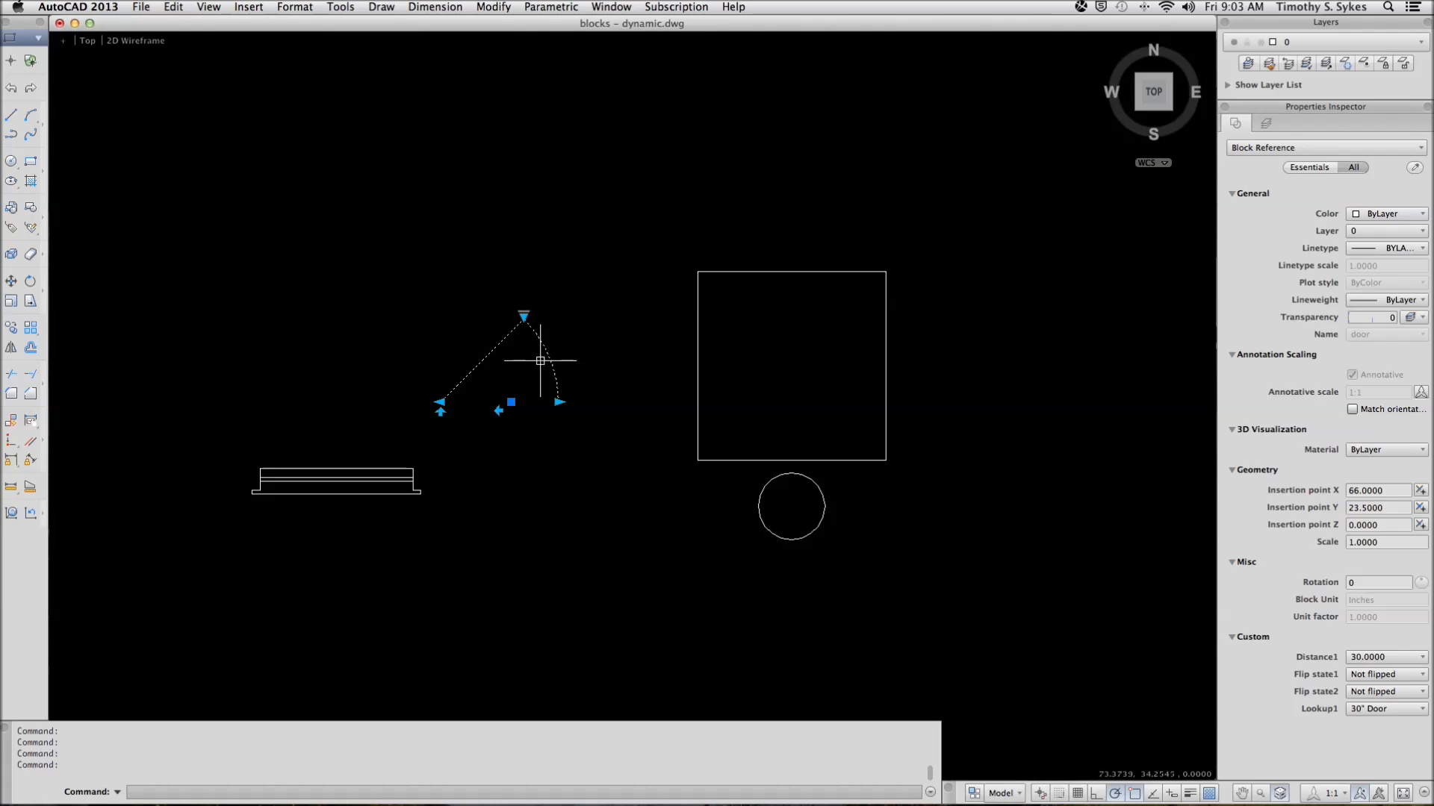
key("Escape")
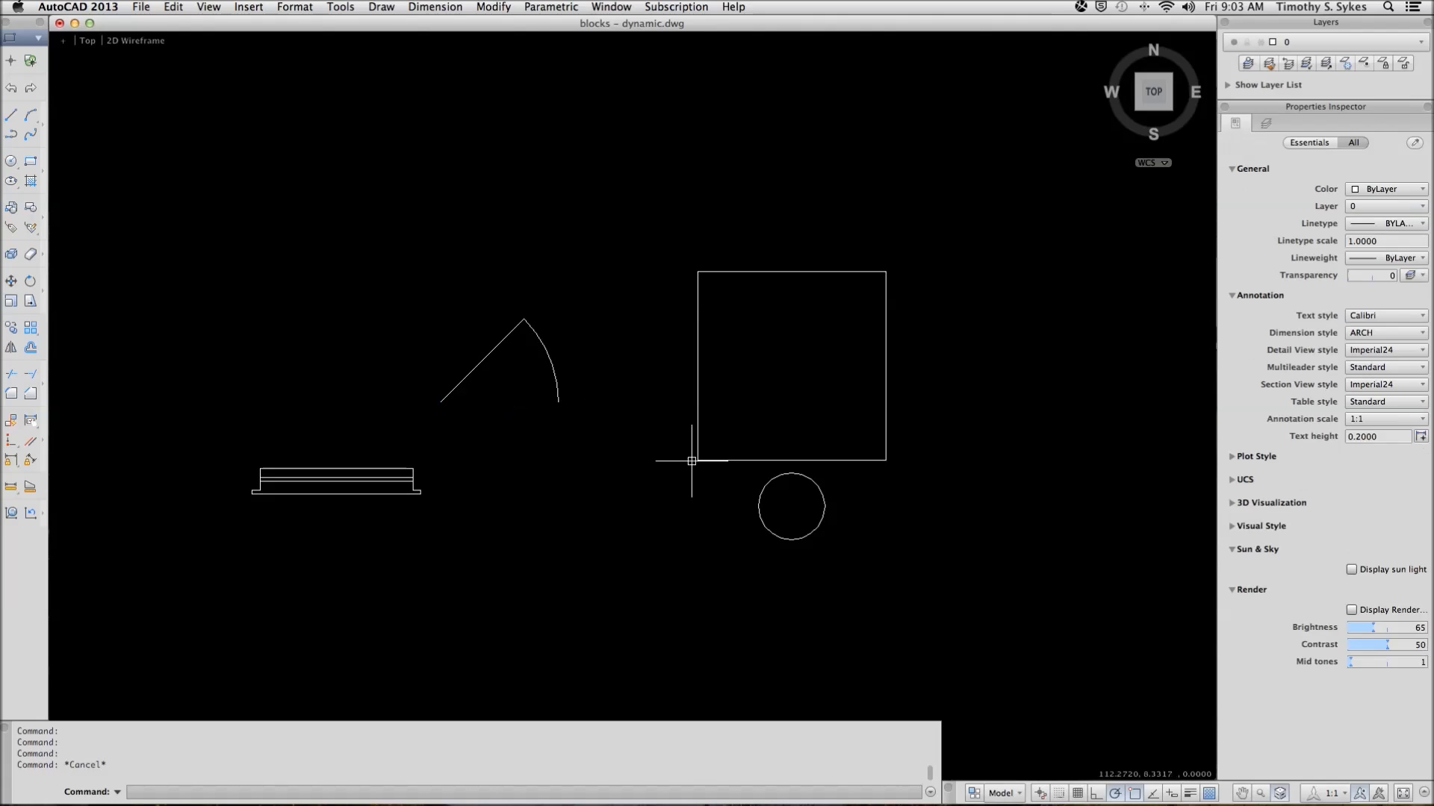
- Switch the table block's seat visibility from Stool to Chair
left_click(790, 366)
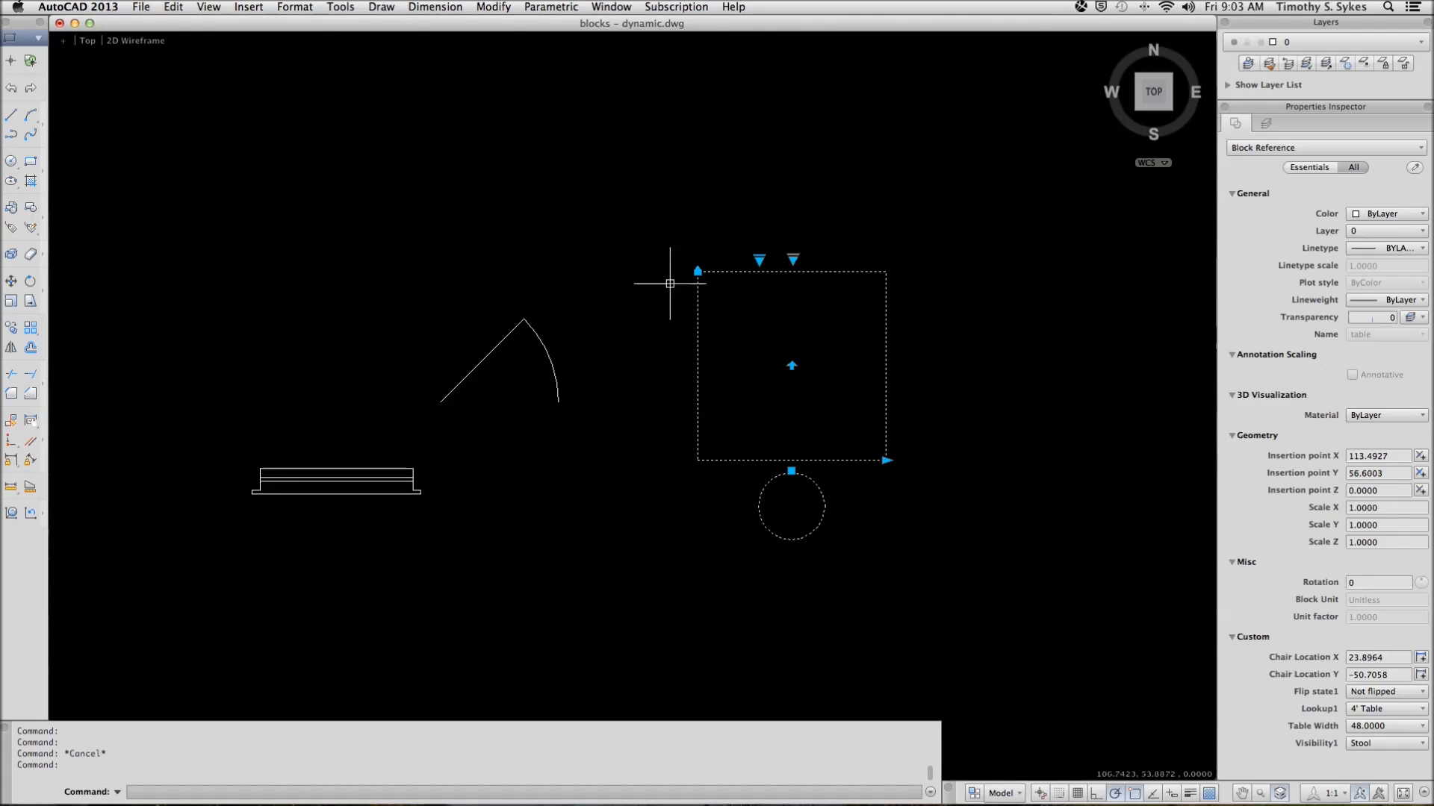
mouse_move(761, 260)
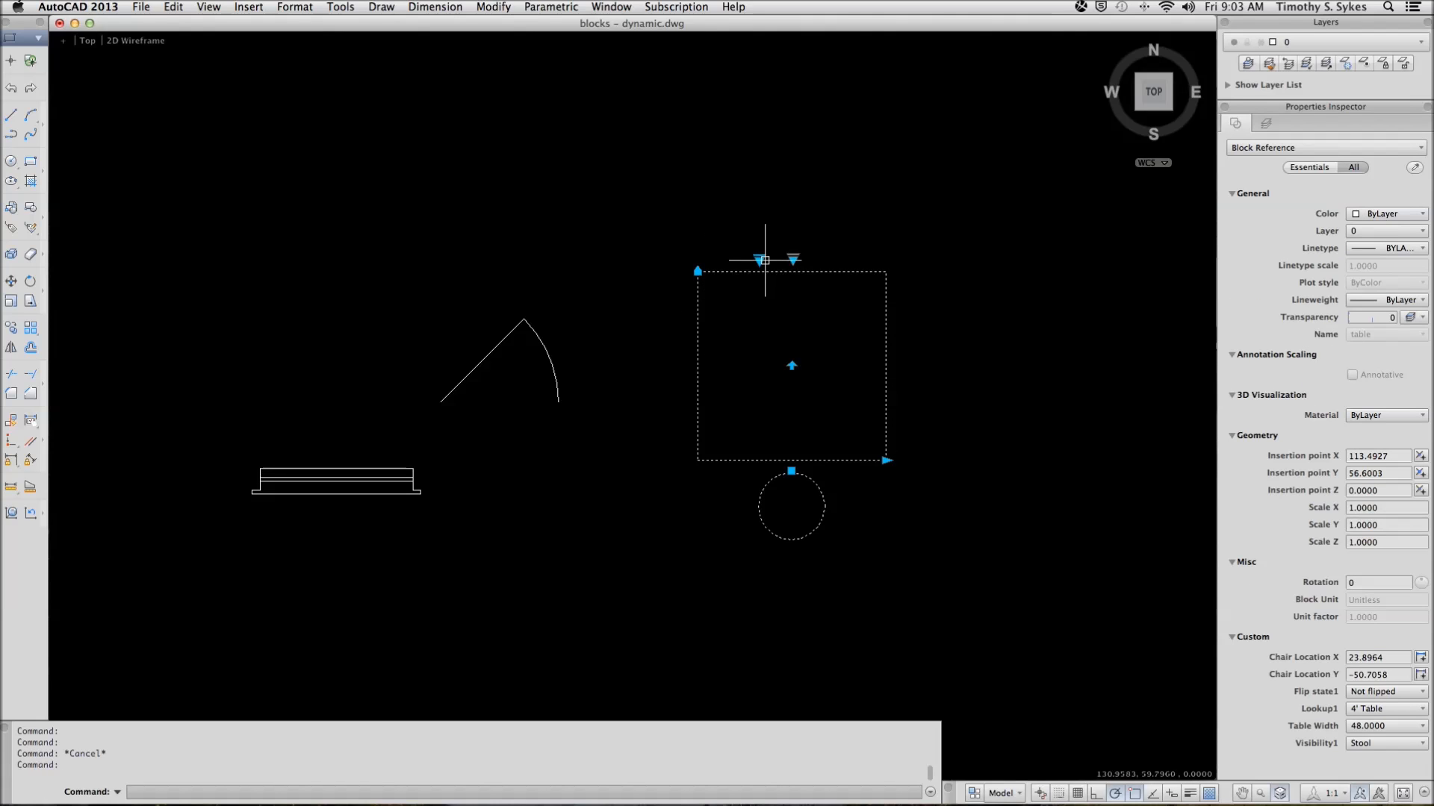
left_click(794, 260)
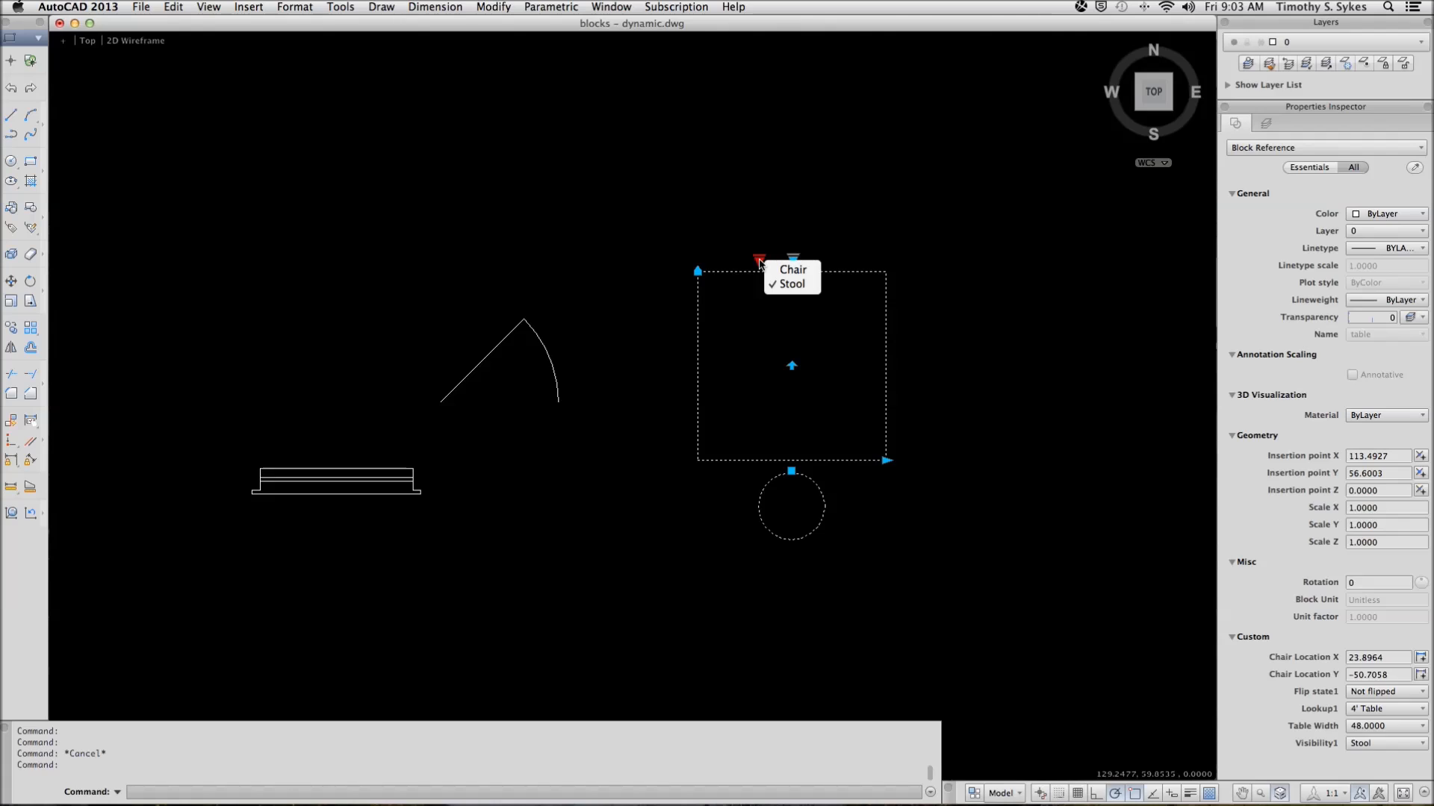
mouse_move(763, 330)
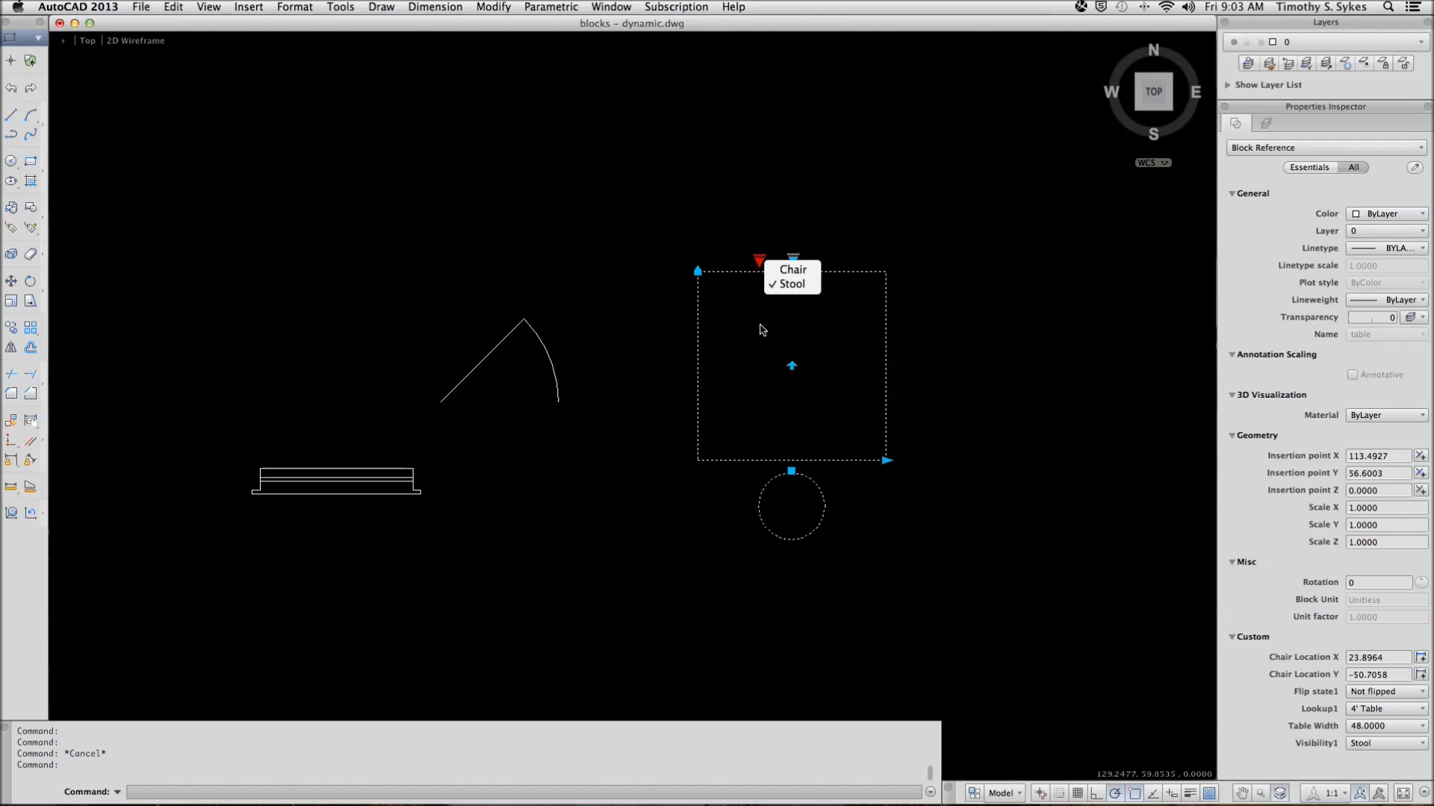
mouse_move(792, 268)
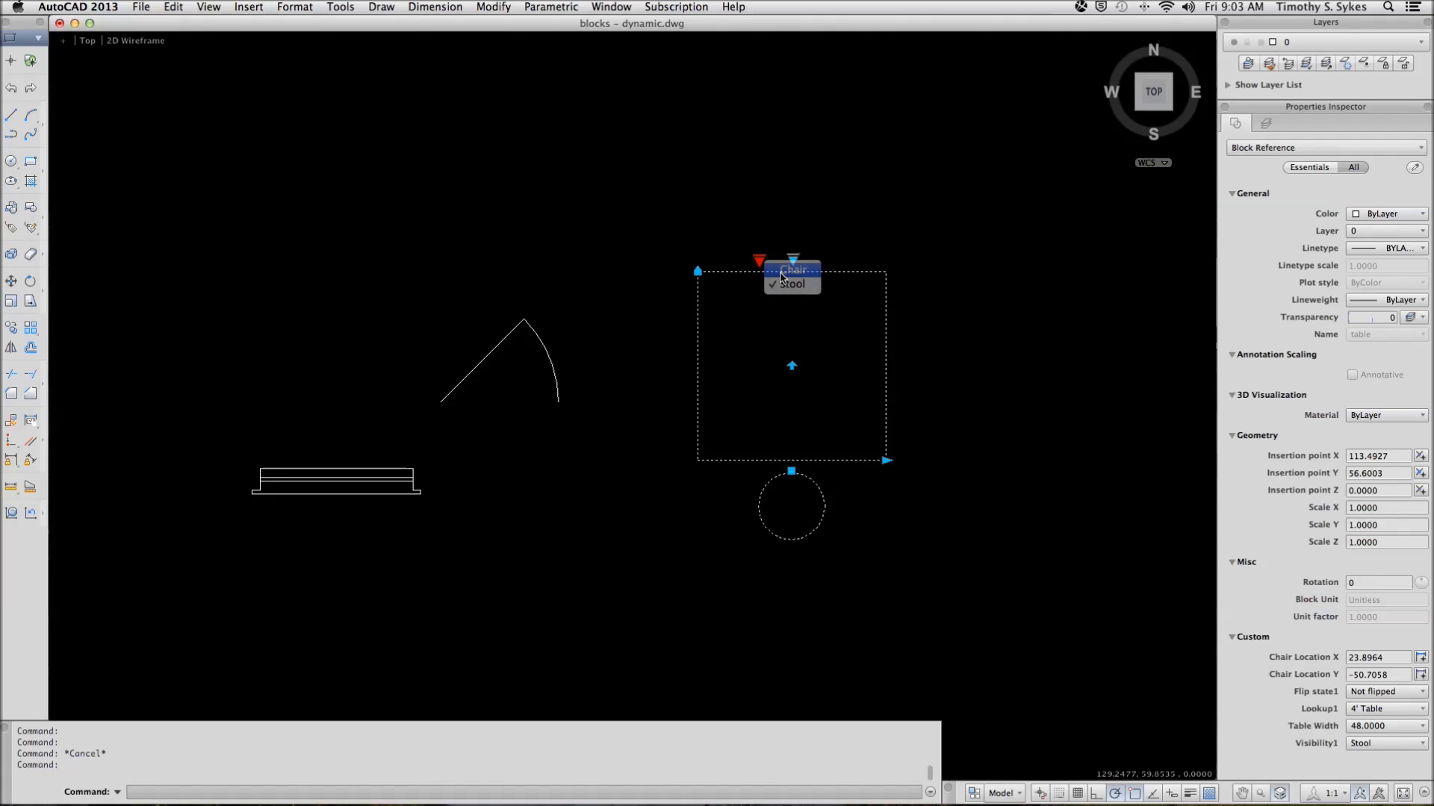
left_click(793, 270)
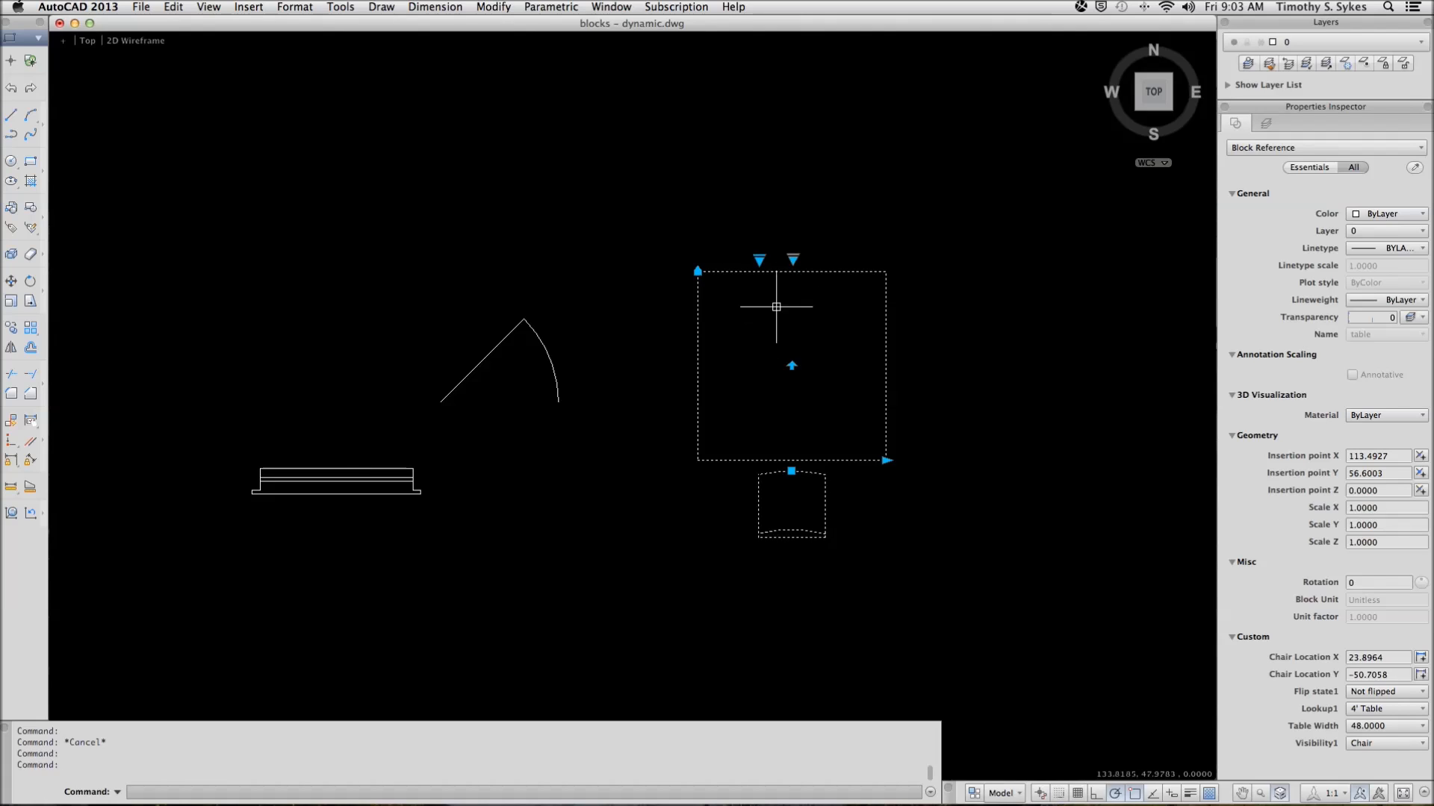
mouse_move(793, 261)
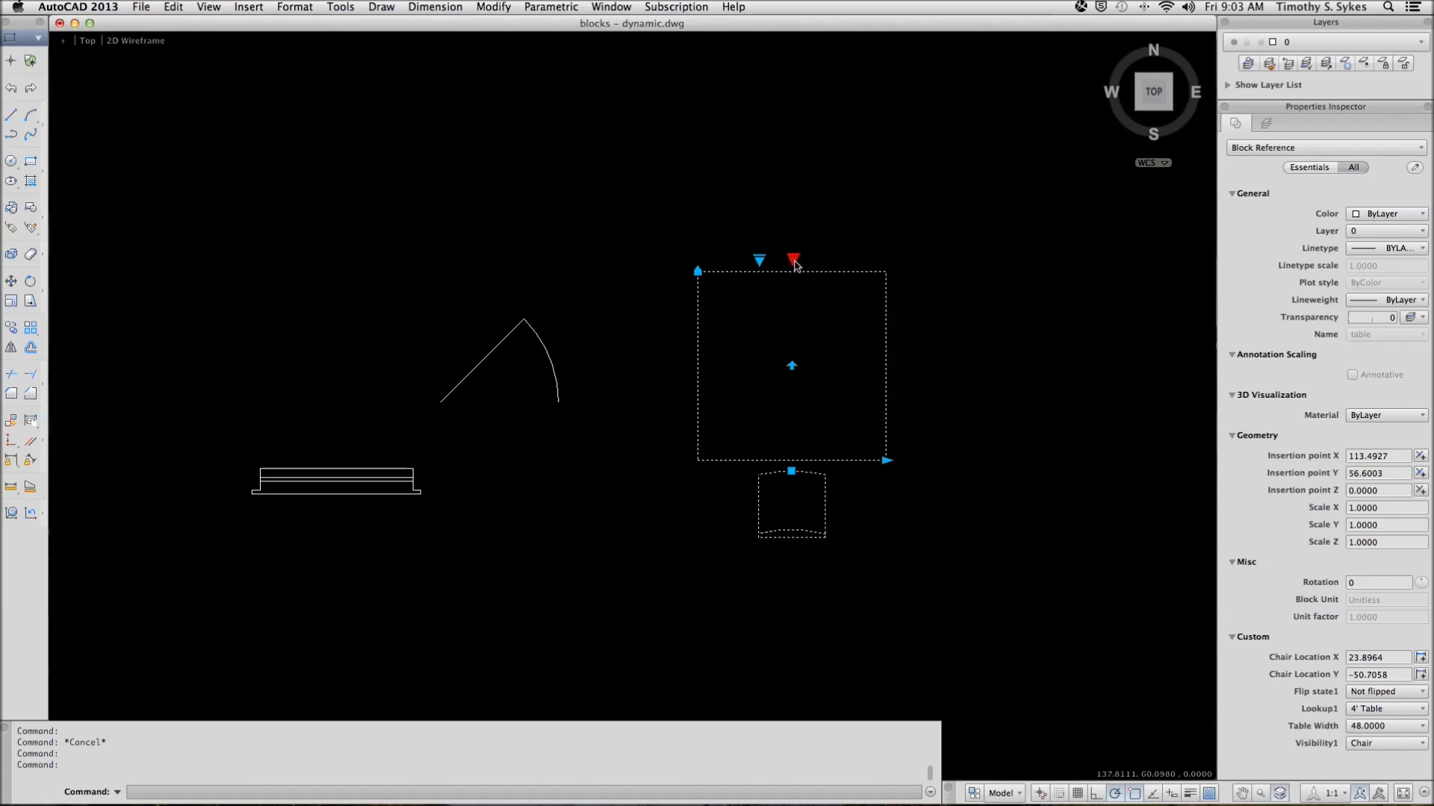
- Choose 6' Table from the table block's lookup grip menu
left_click(793, 261)
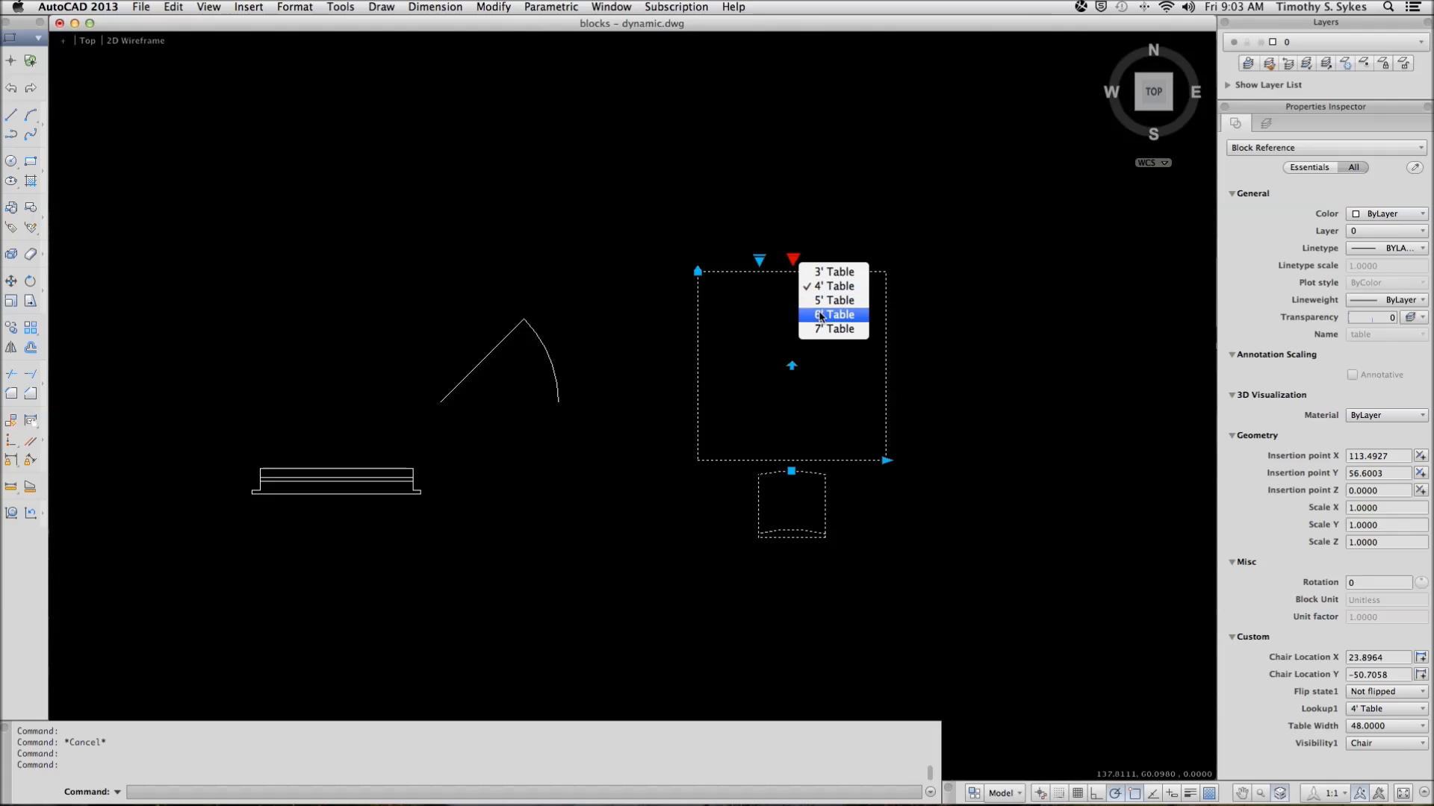
left_click(832, 314)
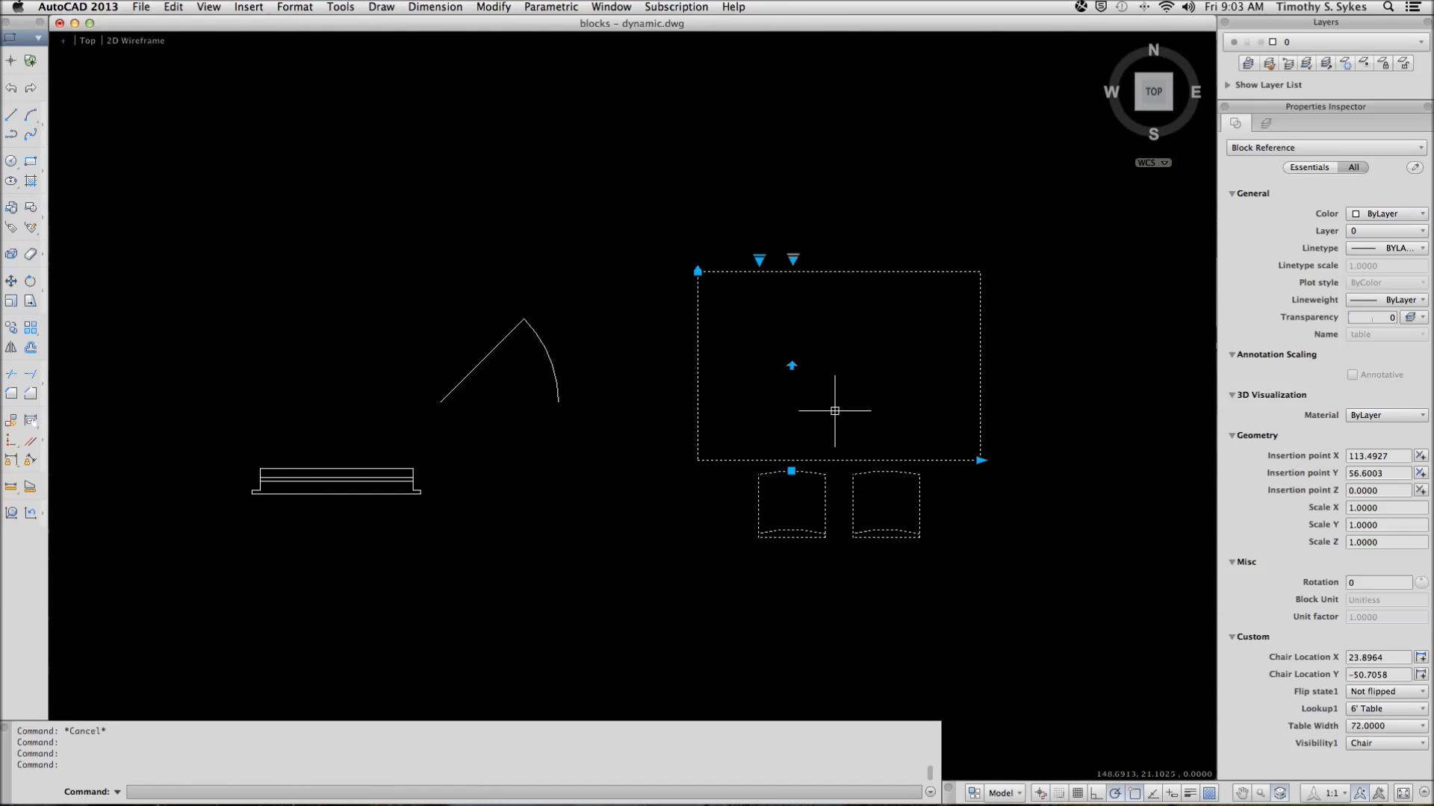
mouse_move(755, 484)
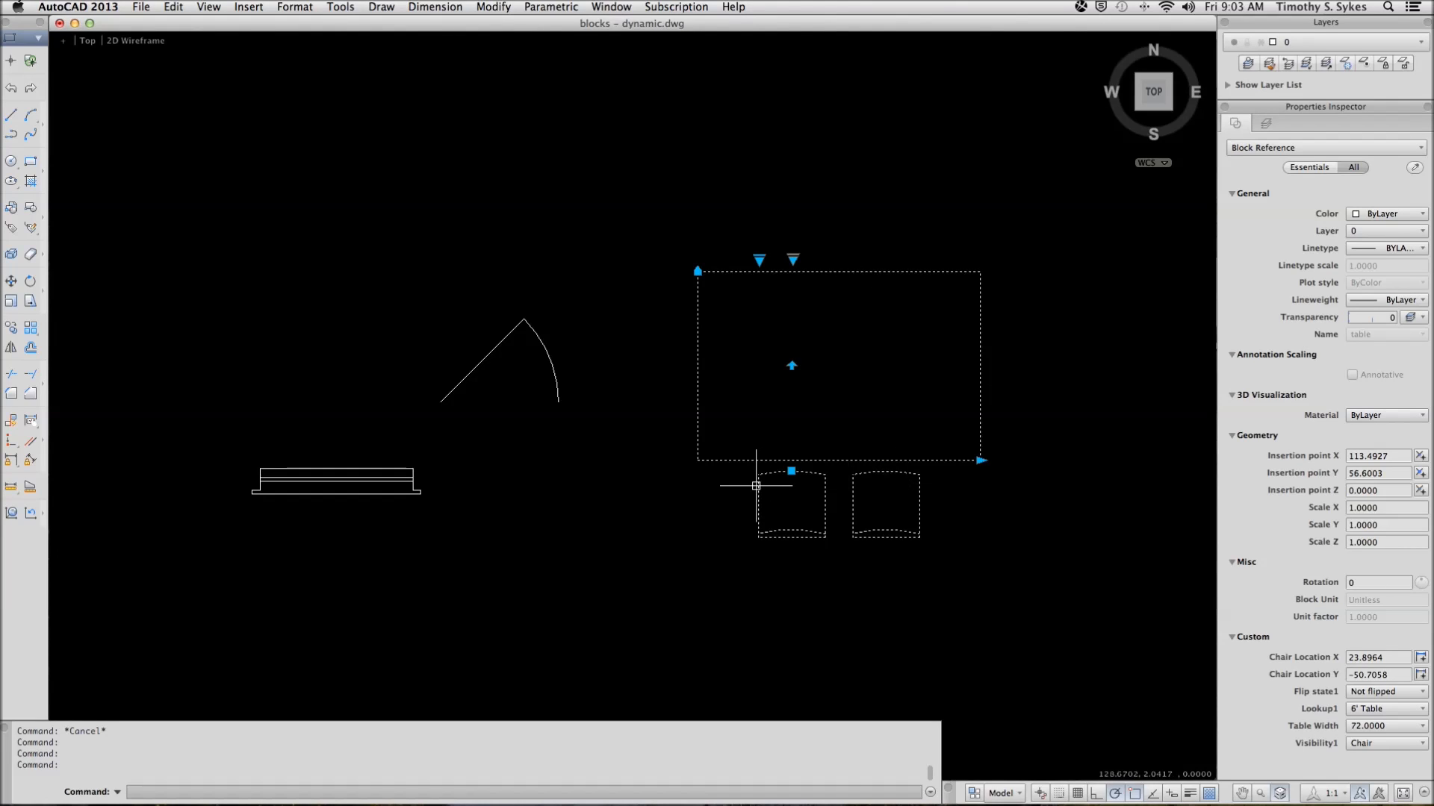
mouse_move(777, 493)
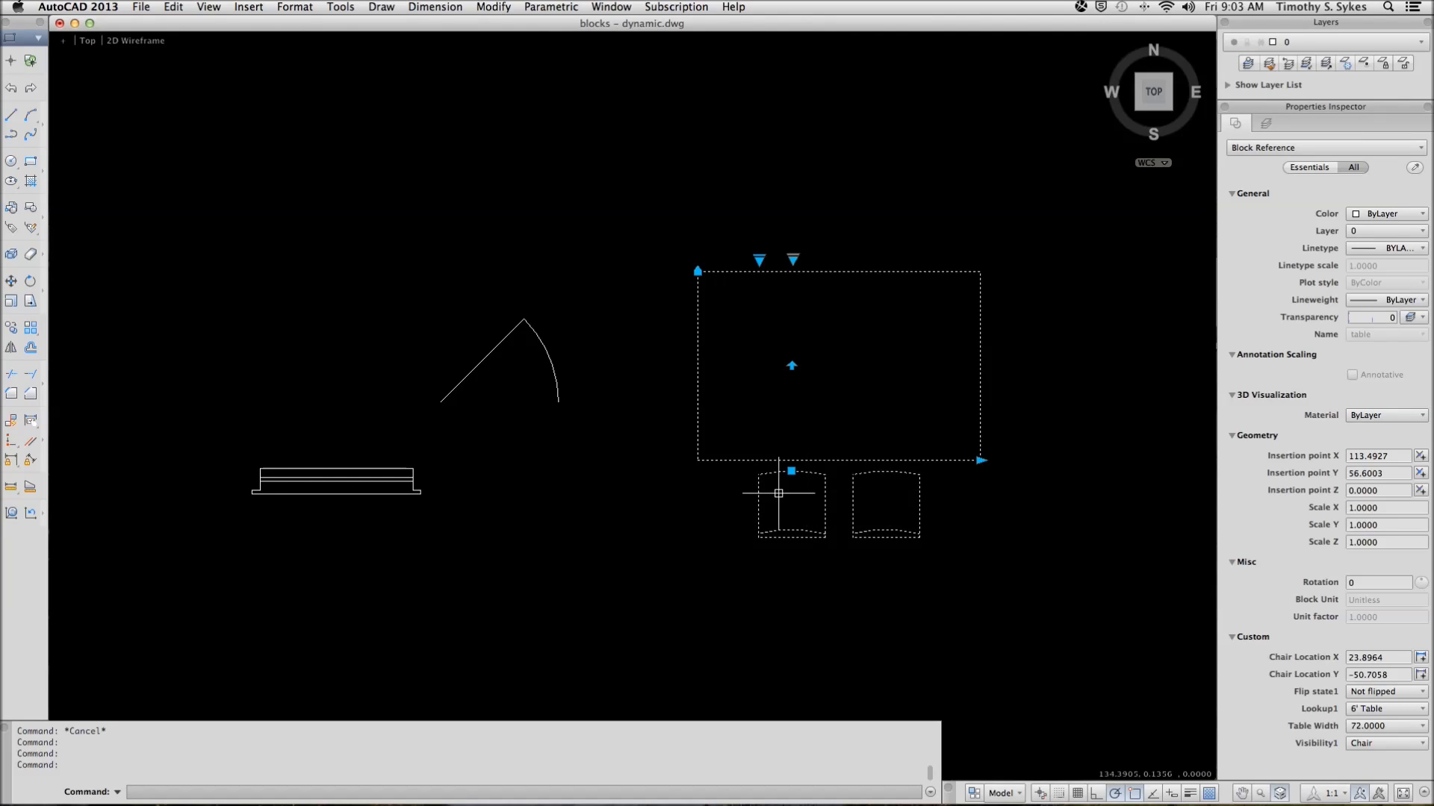
mouse_move(705, 322)
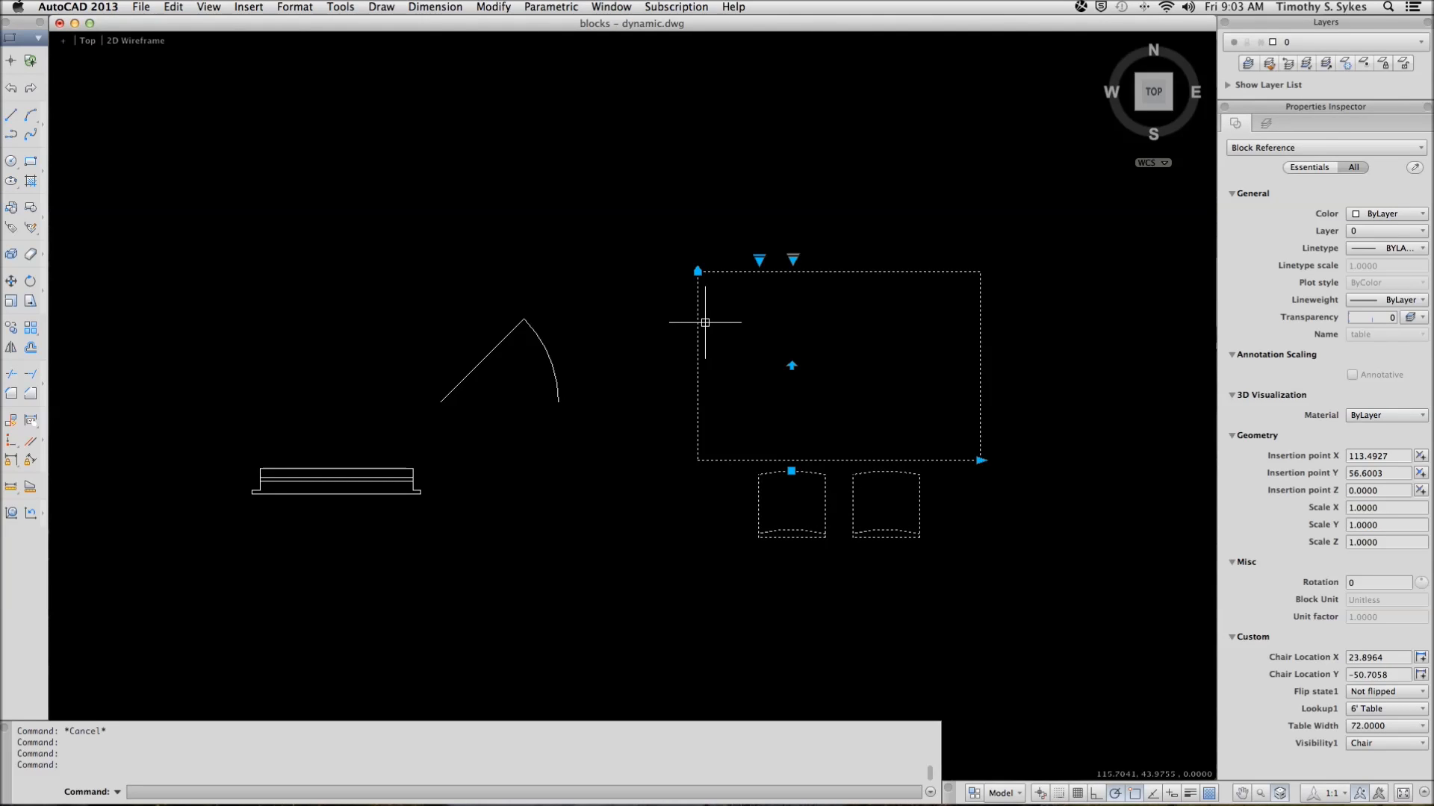
mouse_move(581, 281)
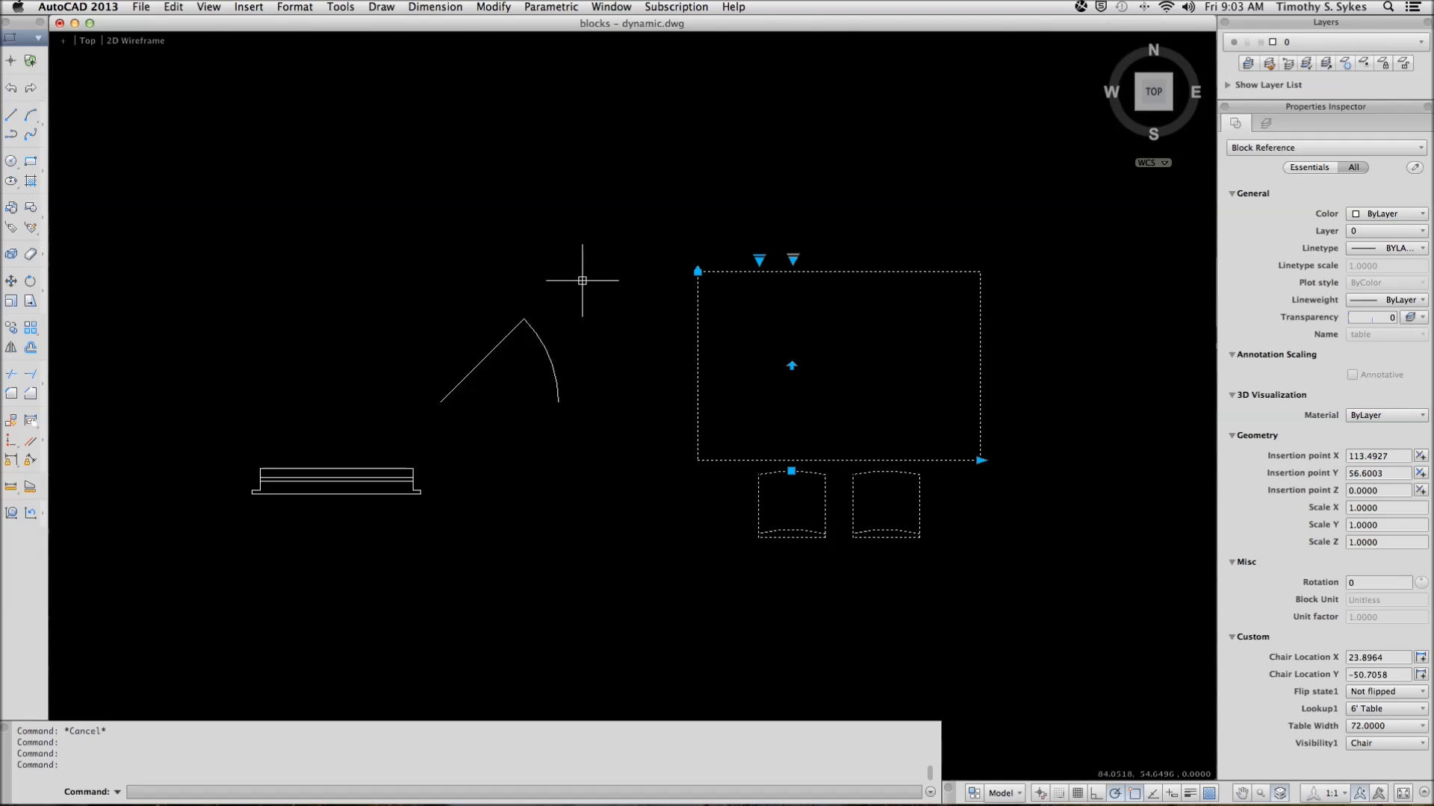